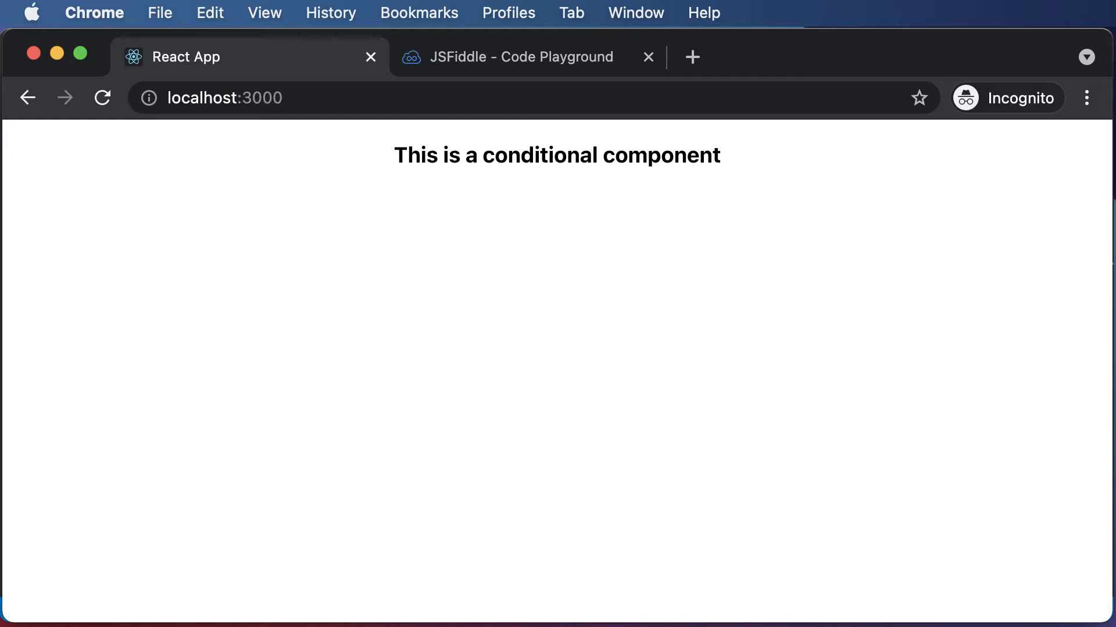
mouse_move(400, 318)
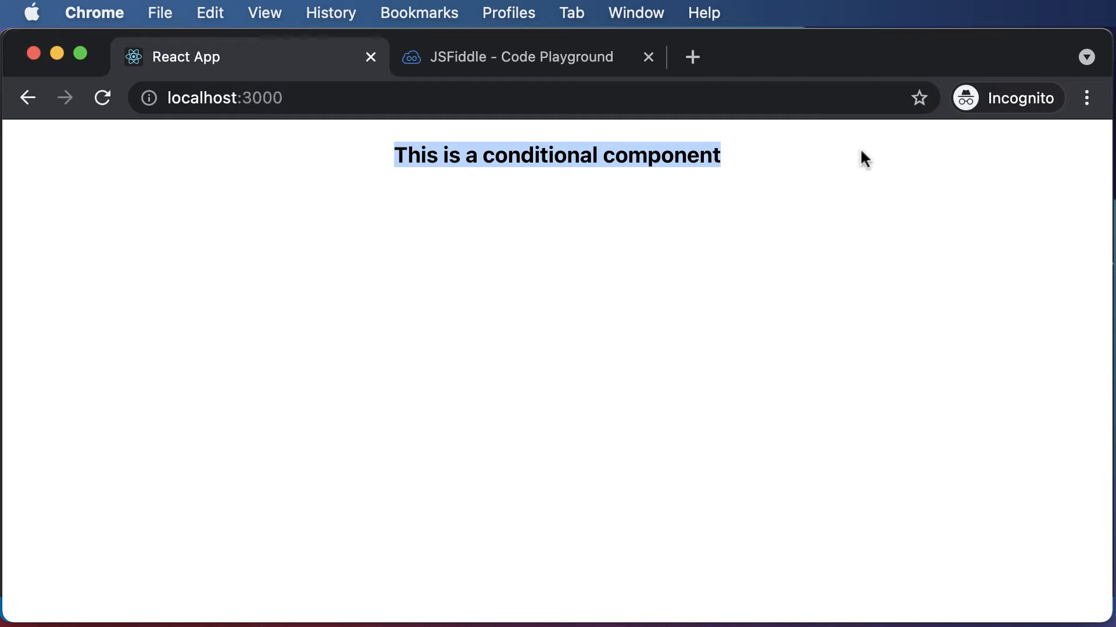
mouse_move(861, 159)
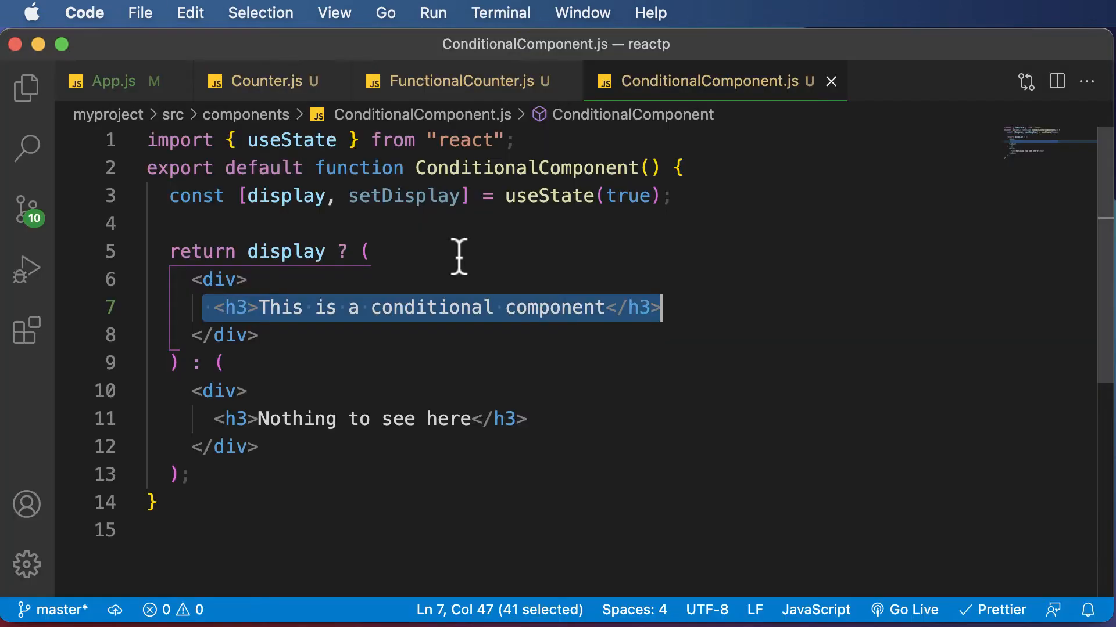
mouse_move(598, 288)
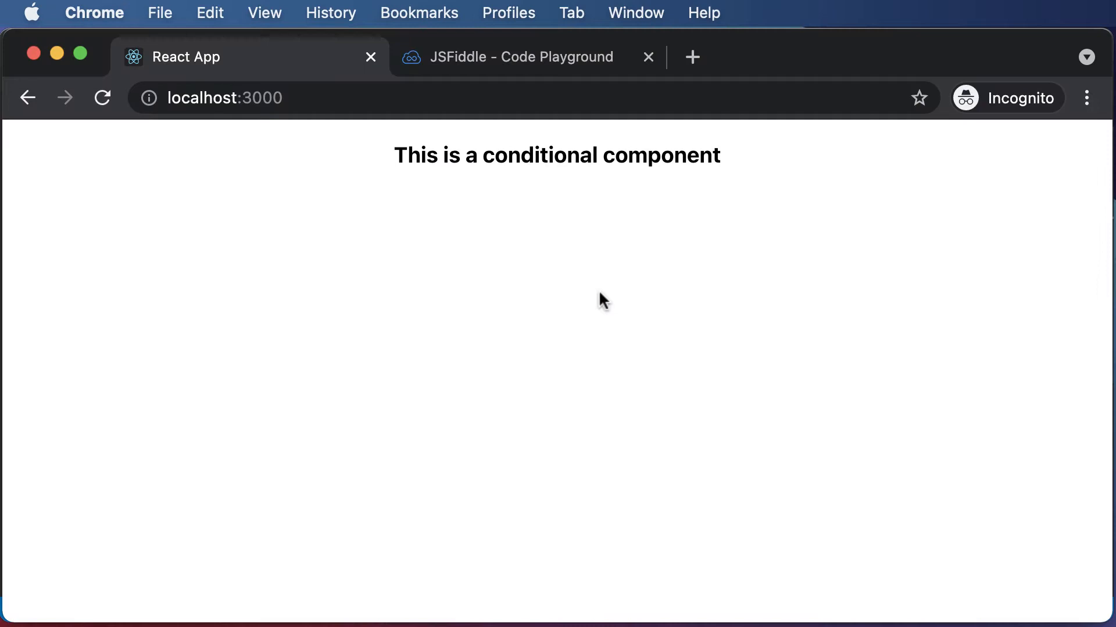
mouse_move(604, 282)
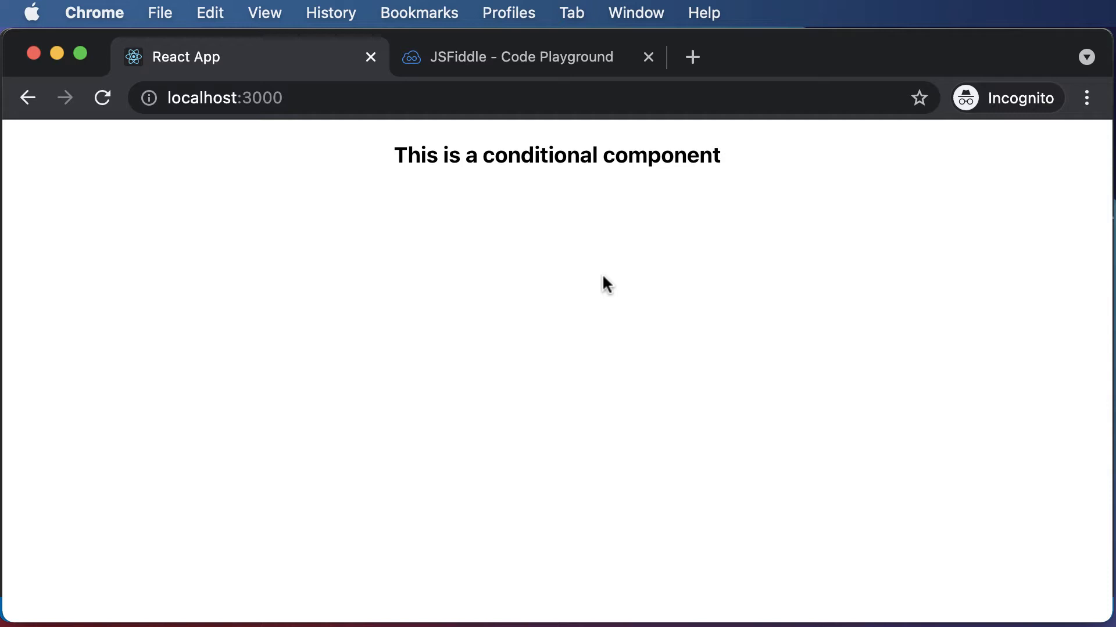
mouse_move(526, 49)
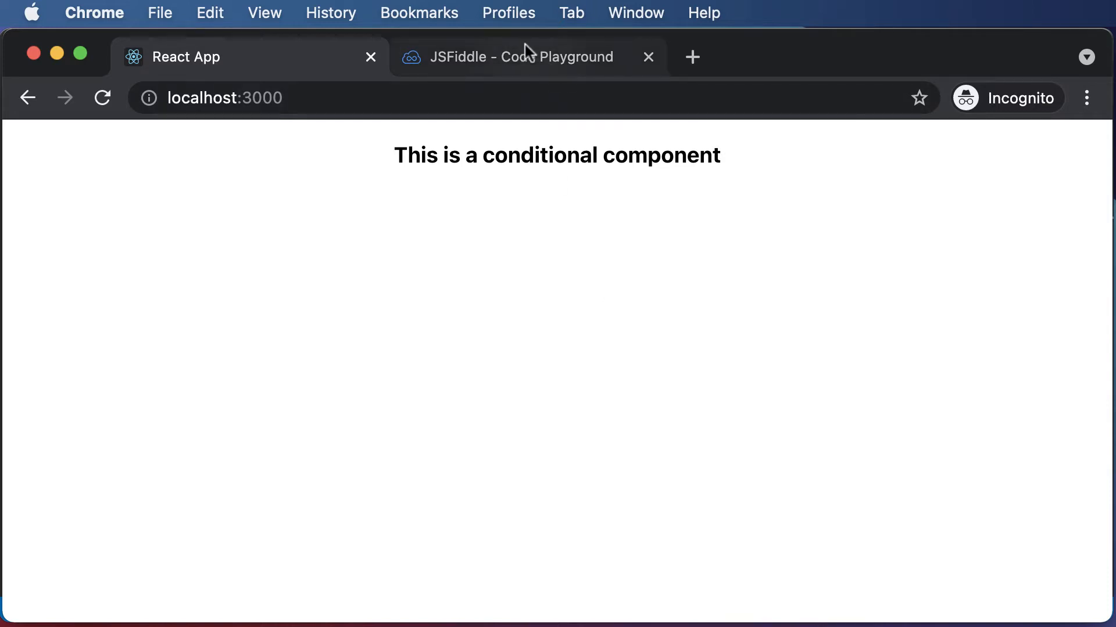
Step: Switch to the JSFiddle tab, reset zoom to 100%, and focus the JavaScript panel
left_click(528, 57)
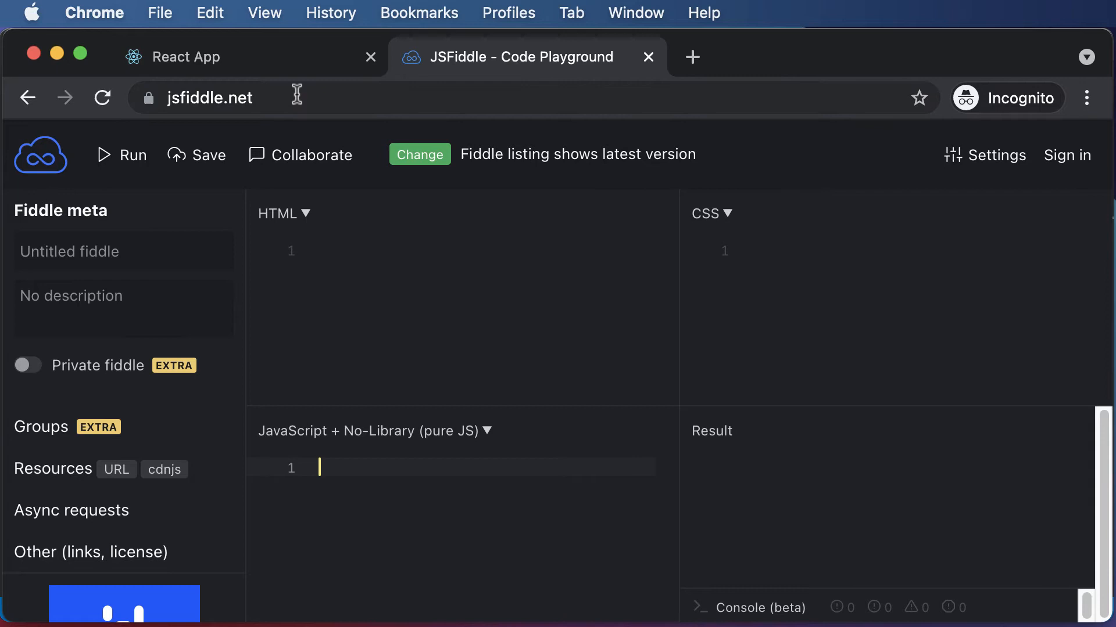
mouse_move(698, 404)
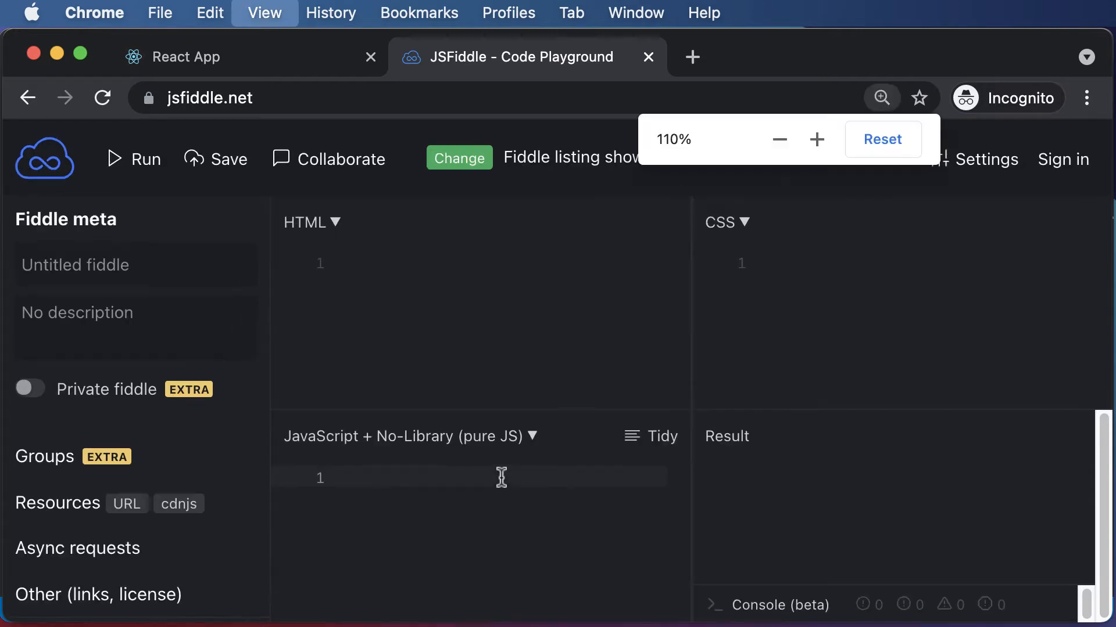
left_click(779, 139)
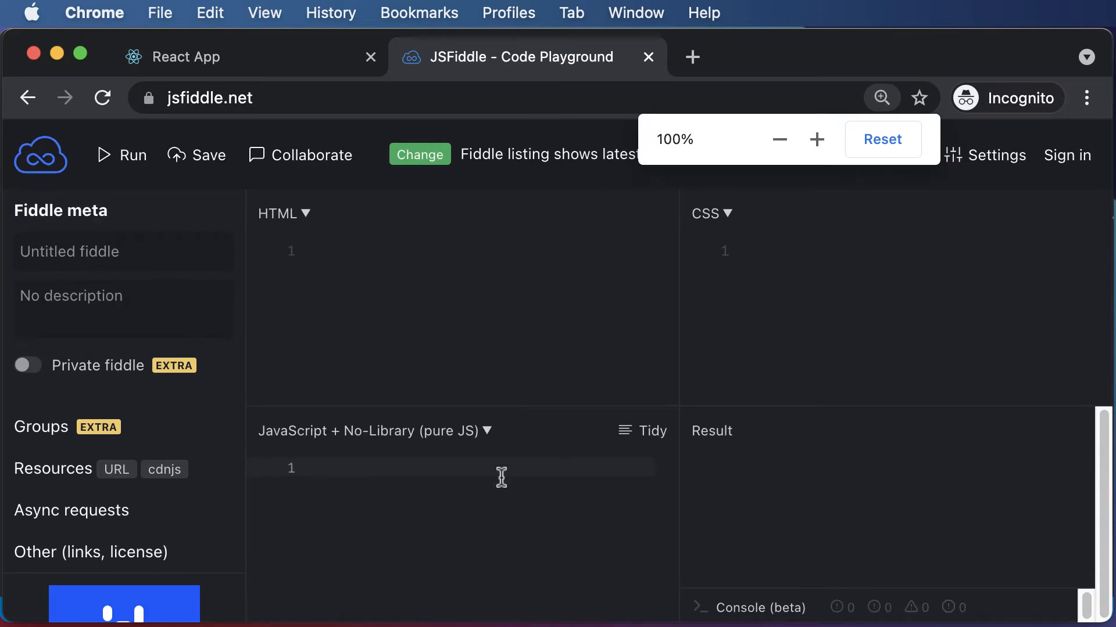
left_click(338, 497)
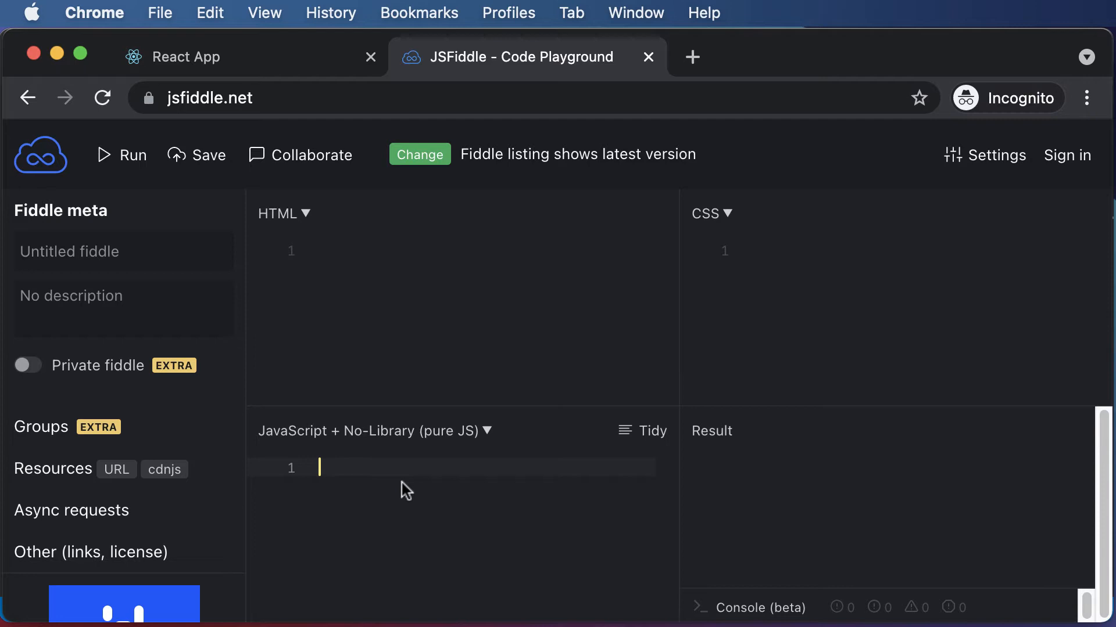
Step: Enter const prices = [10,20,30,40,50] on the first line of JavaScript
type("const")
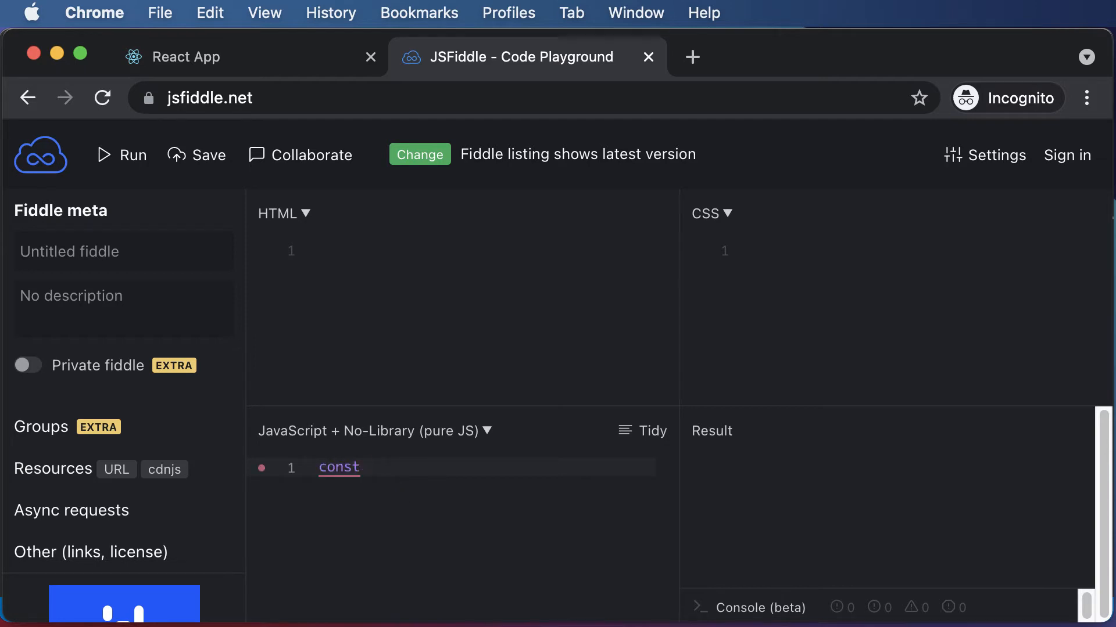
mouse_move(372, 528)
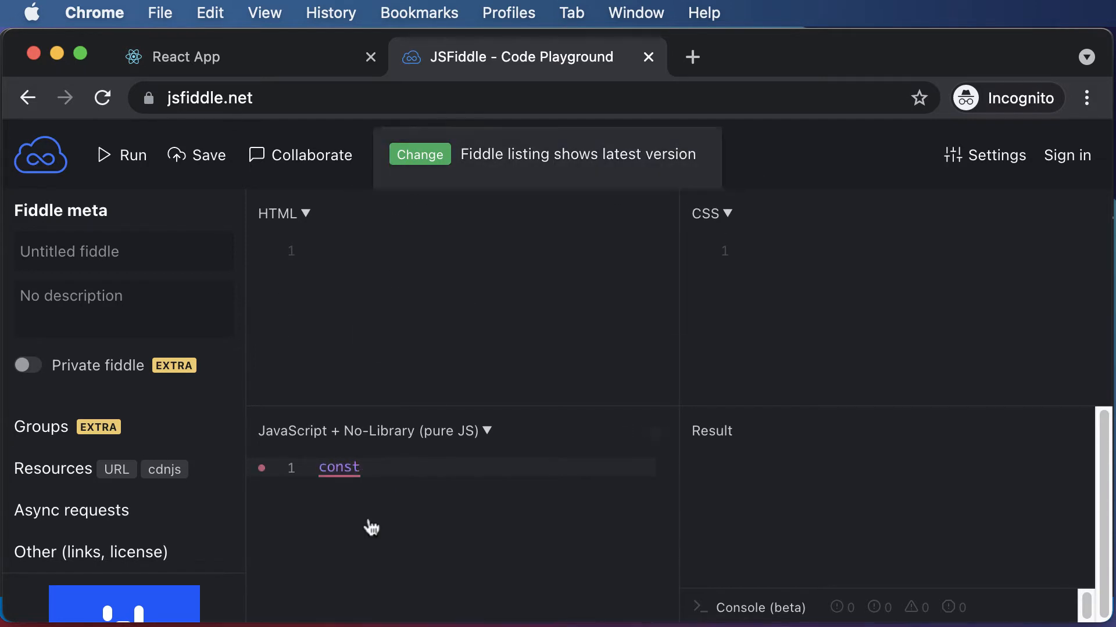
mouse_move(992, 352)
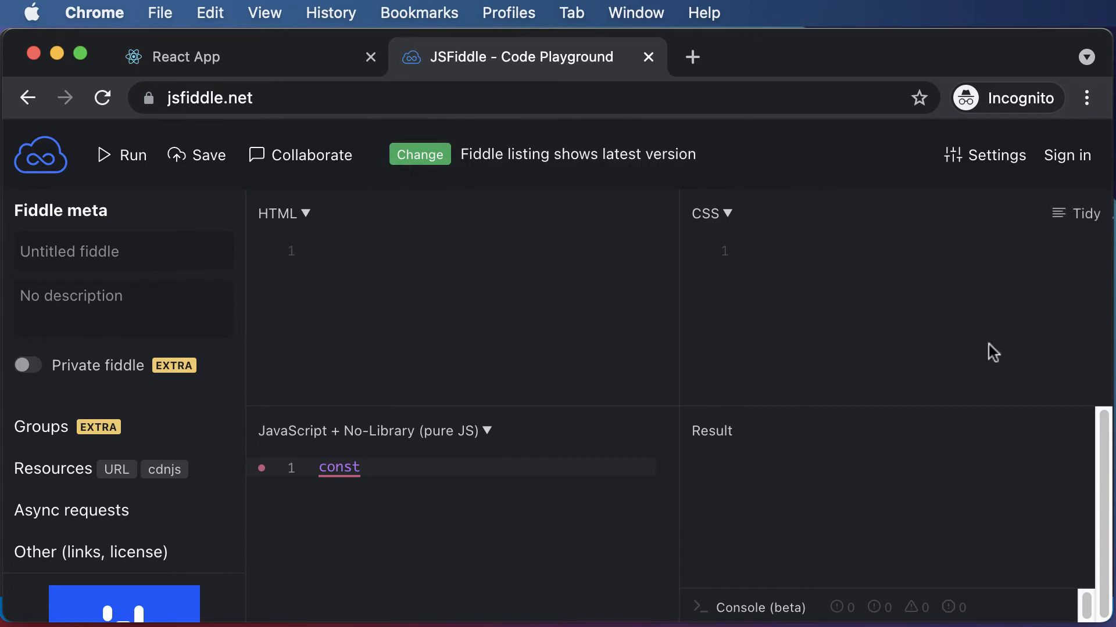
mouse_move(587, 394)
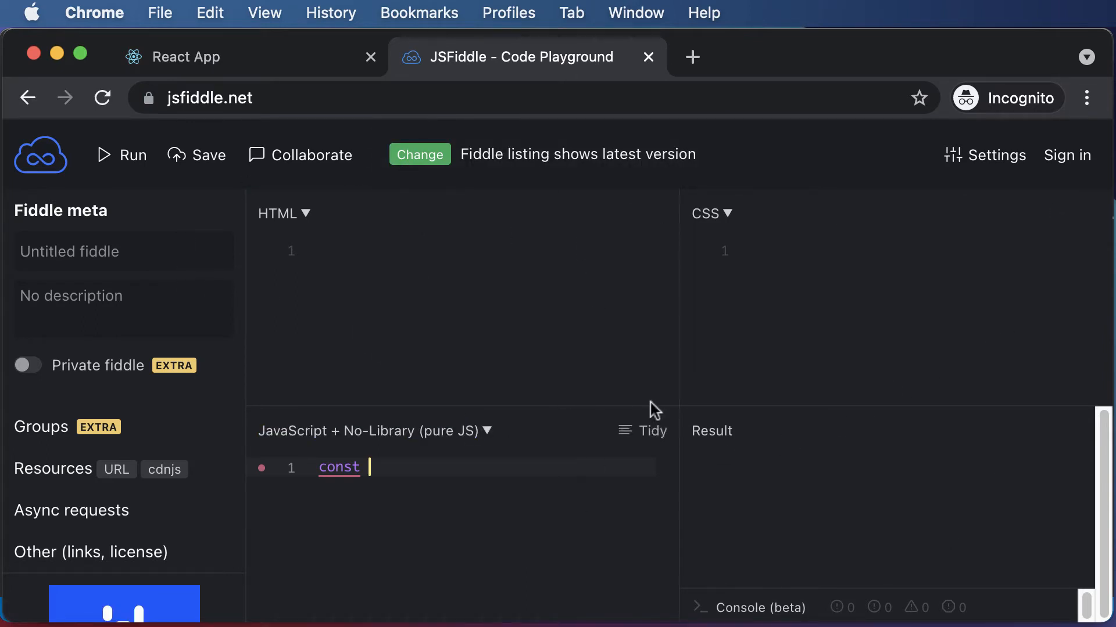
mouse_move(880, 438)
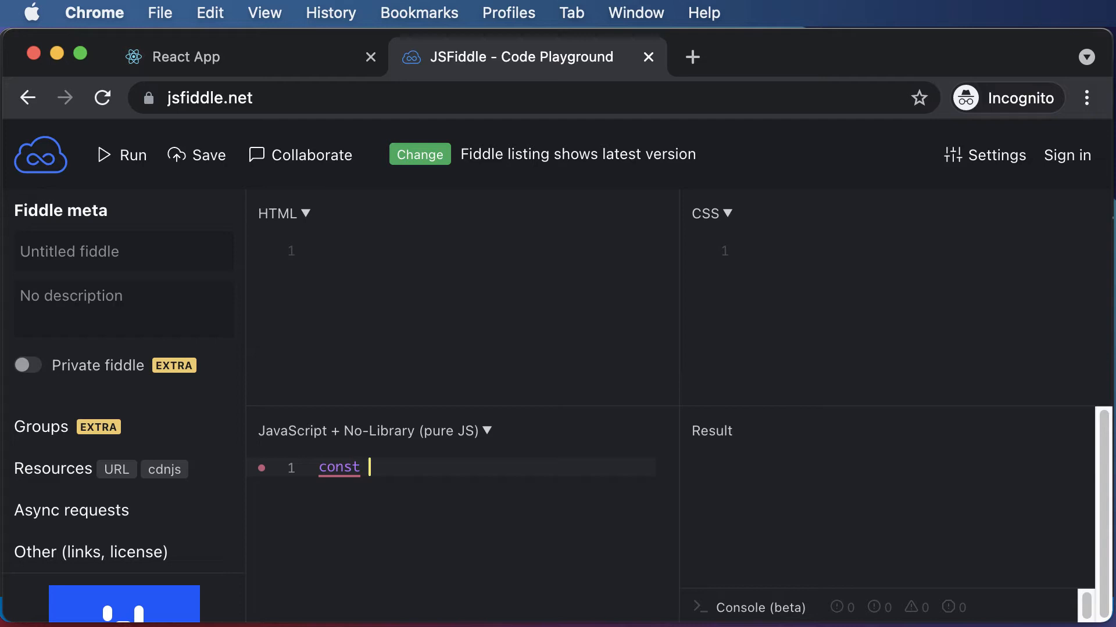
type("prices =")
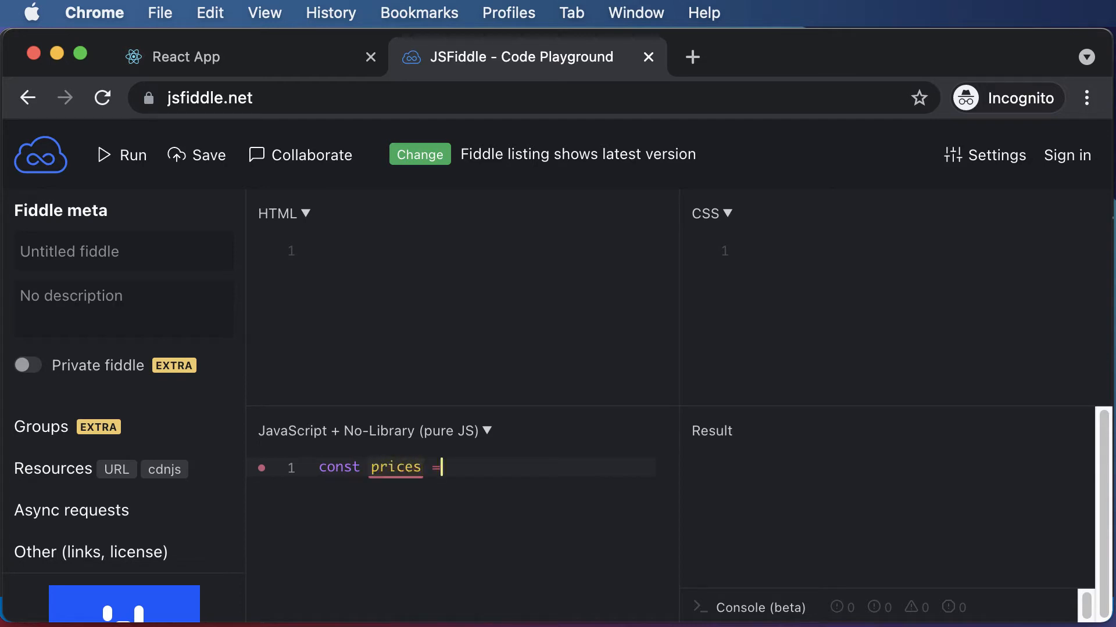
type("[10,20,30")
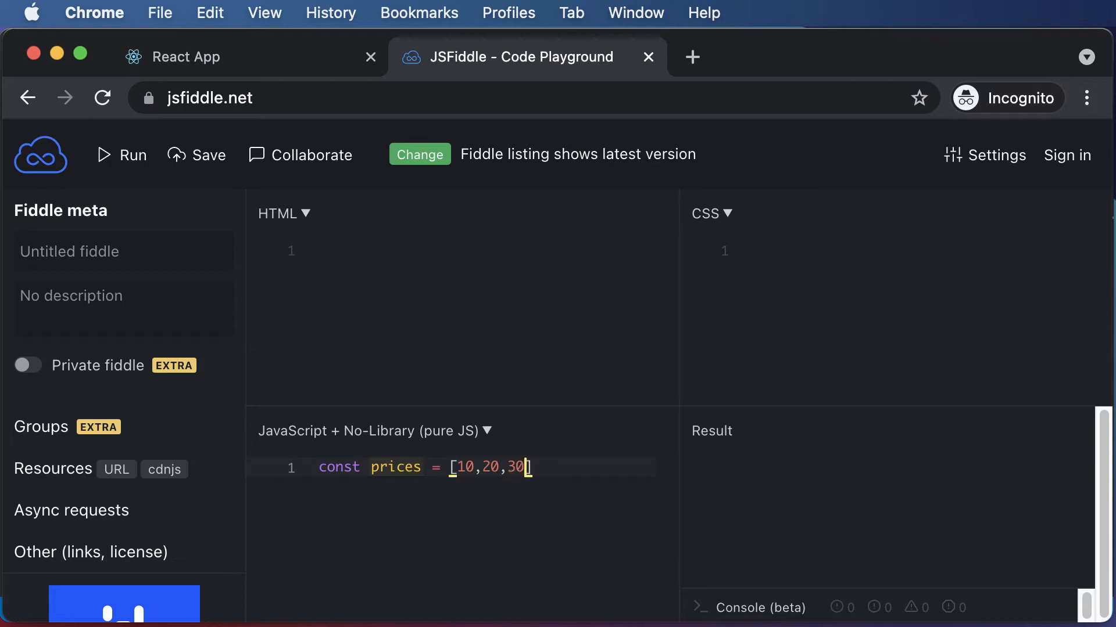
type(",40,50]")
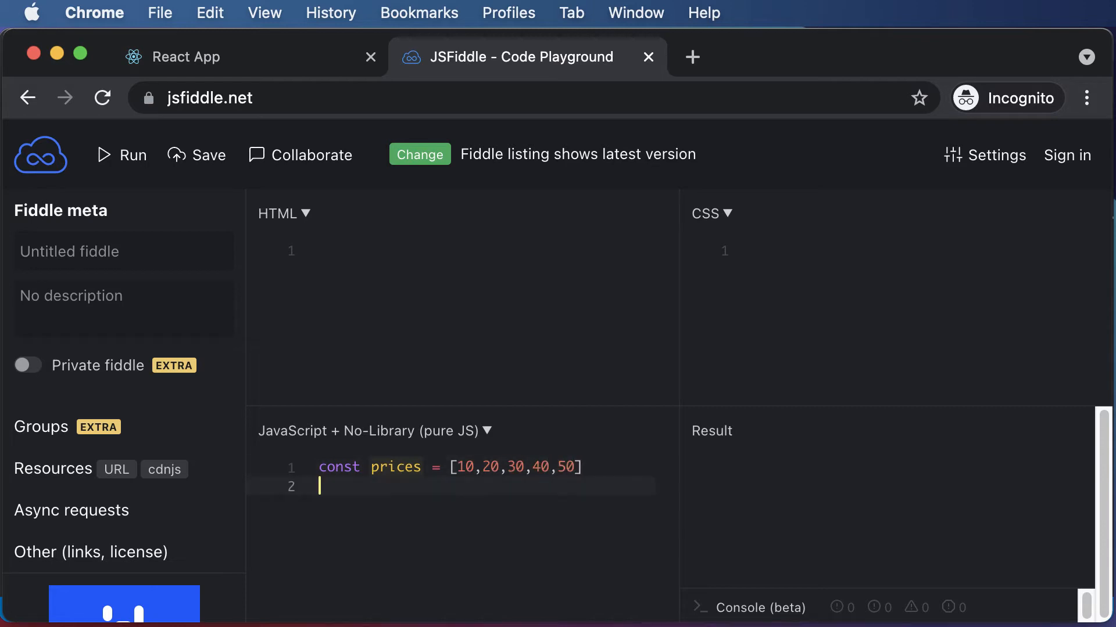
mouse_move(217, 506)
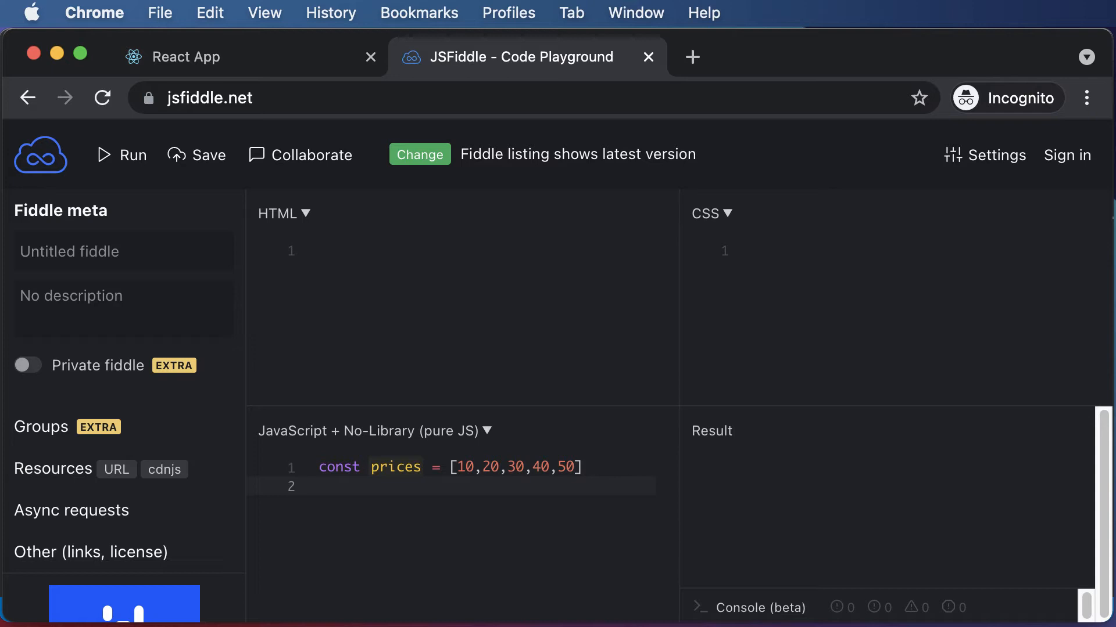
mouse_move(357, 504)
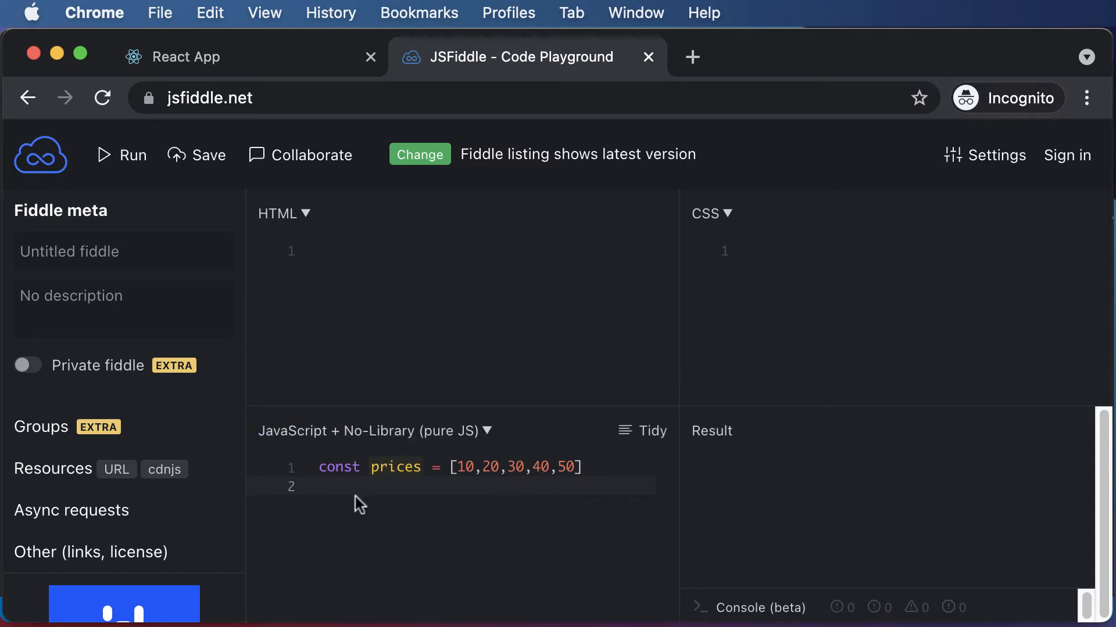
mouse_move(7, 410)
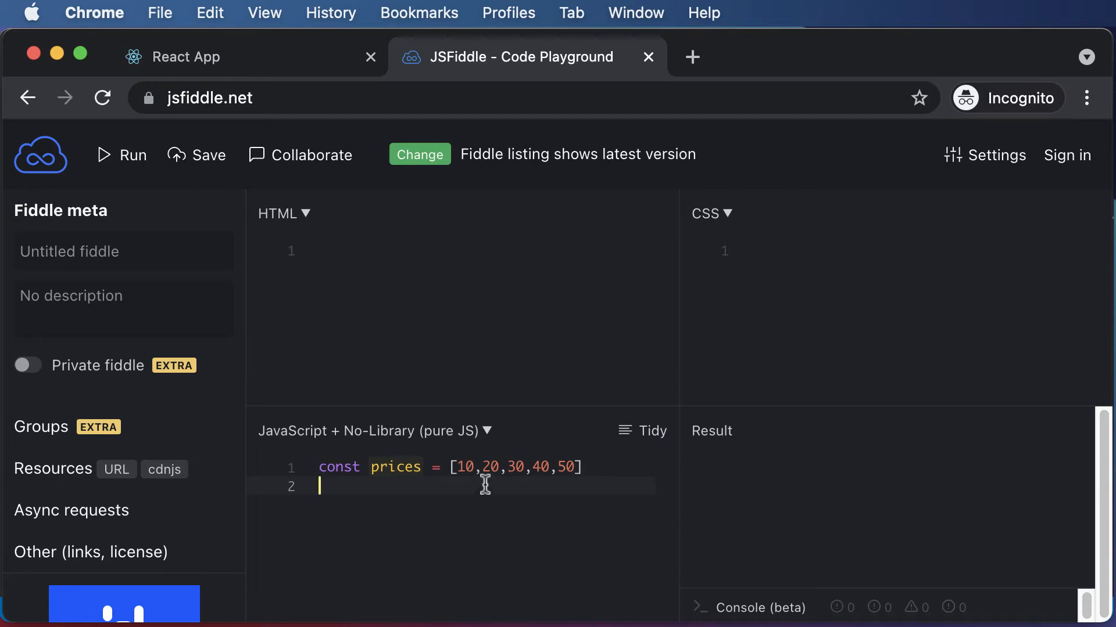
mouse_move(669, 507)
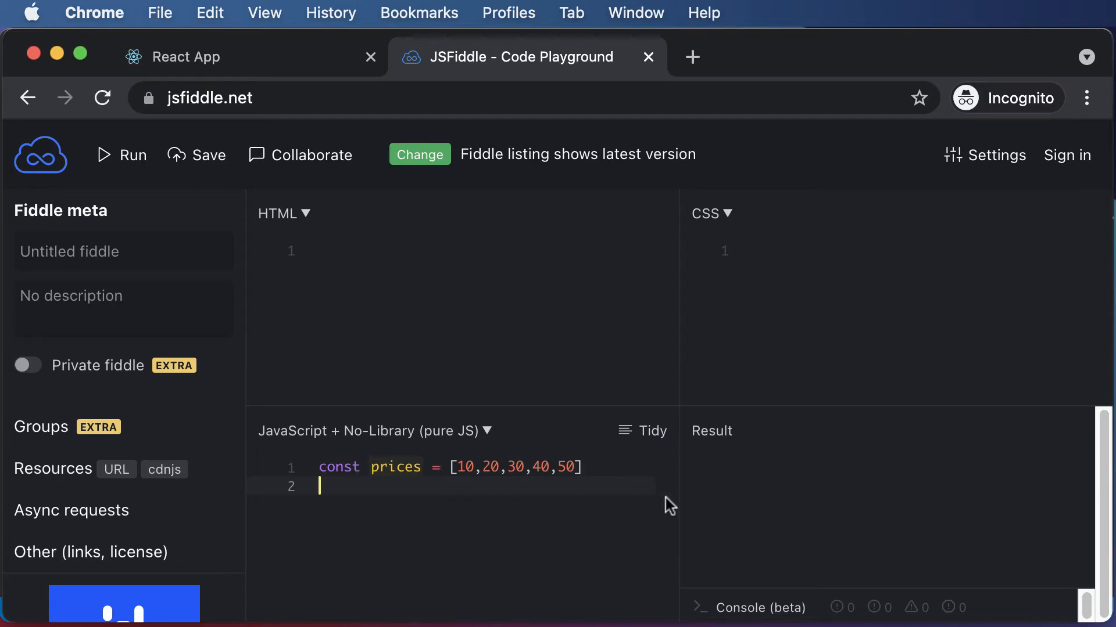
mouse_move(491, 481)
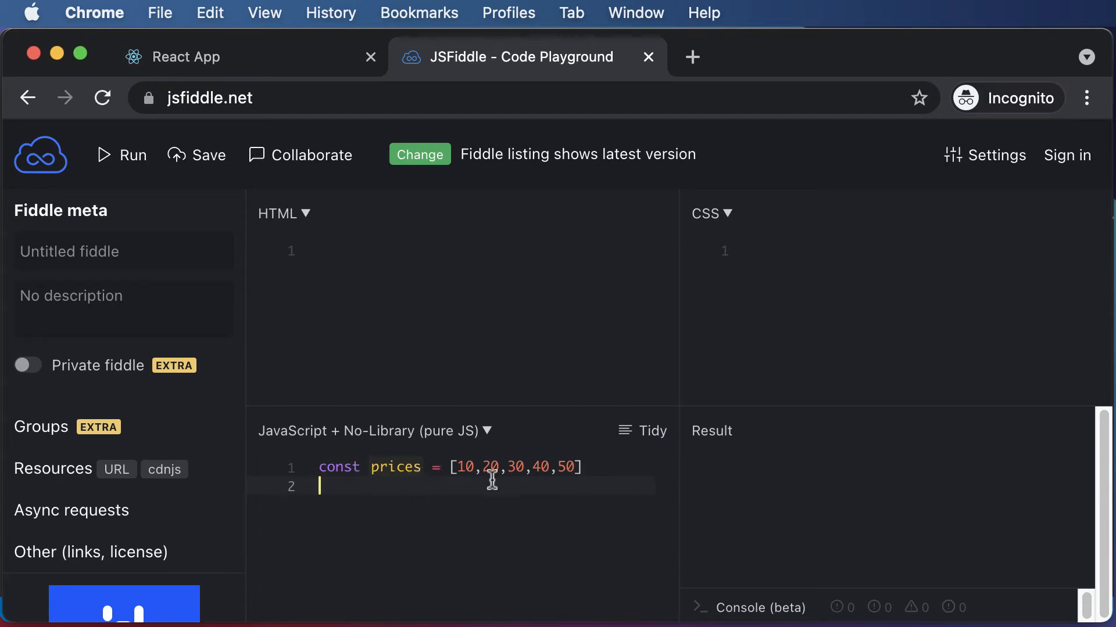
mouse_move(368, 530)
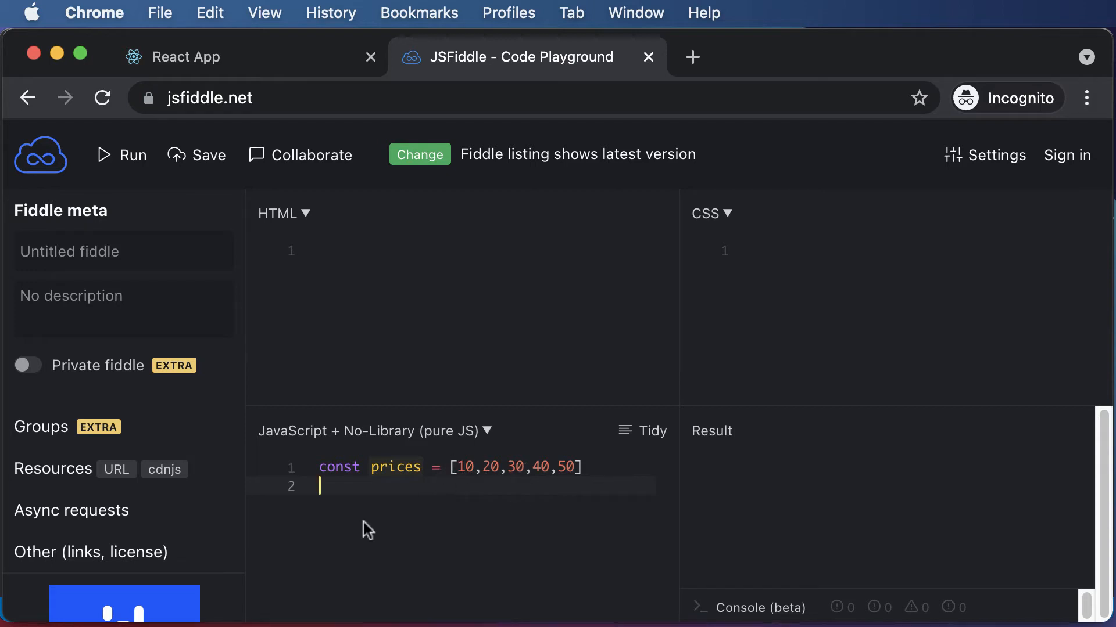
mouse_move(558, 478)
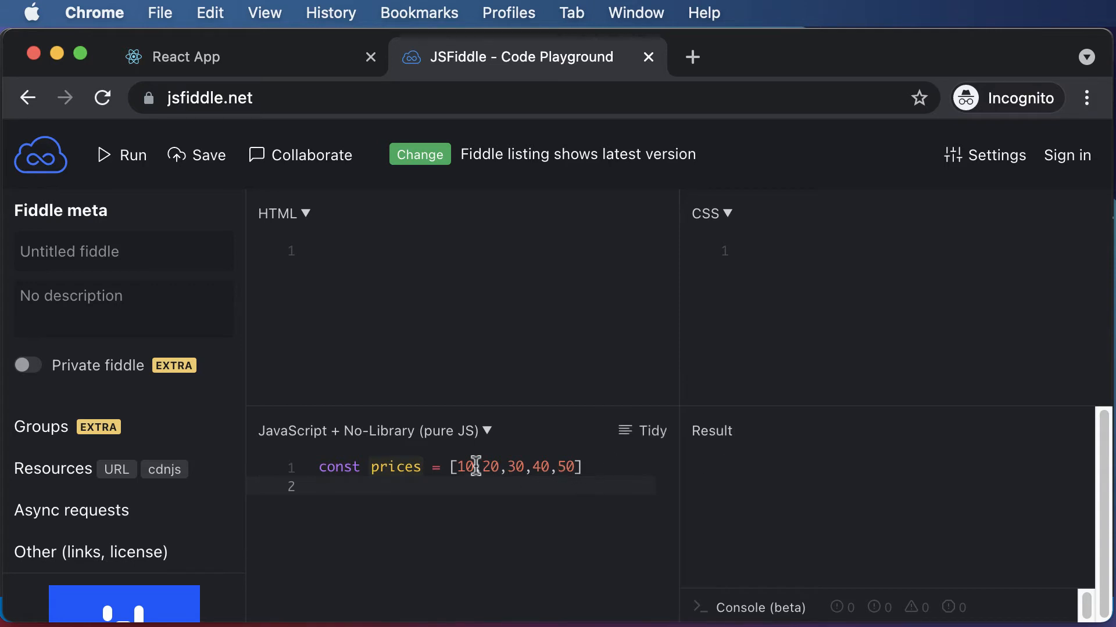
mouse_move(484, 511)
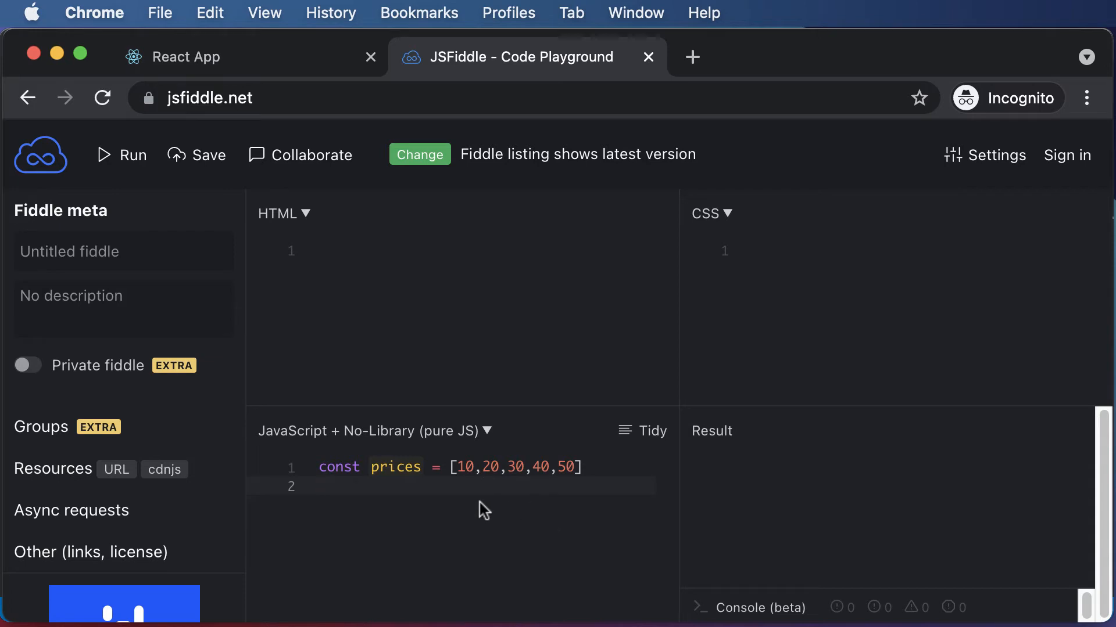
left_click(320, 487)
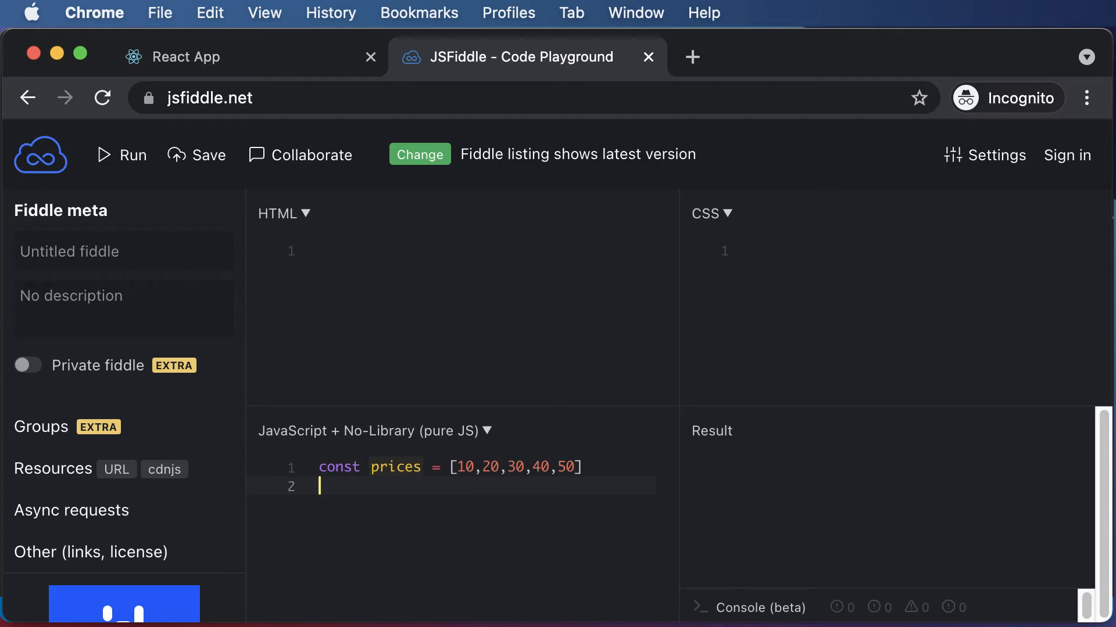
mouse_move(455, 470)
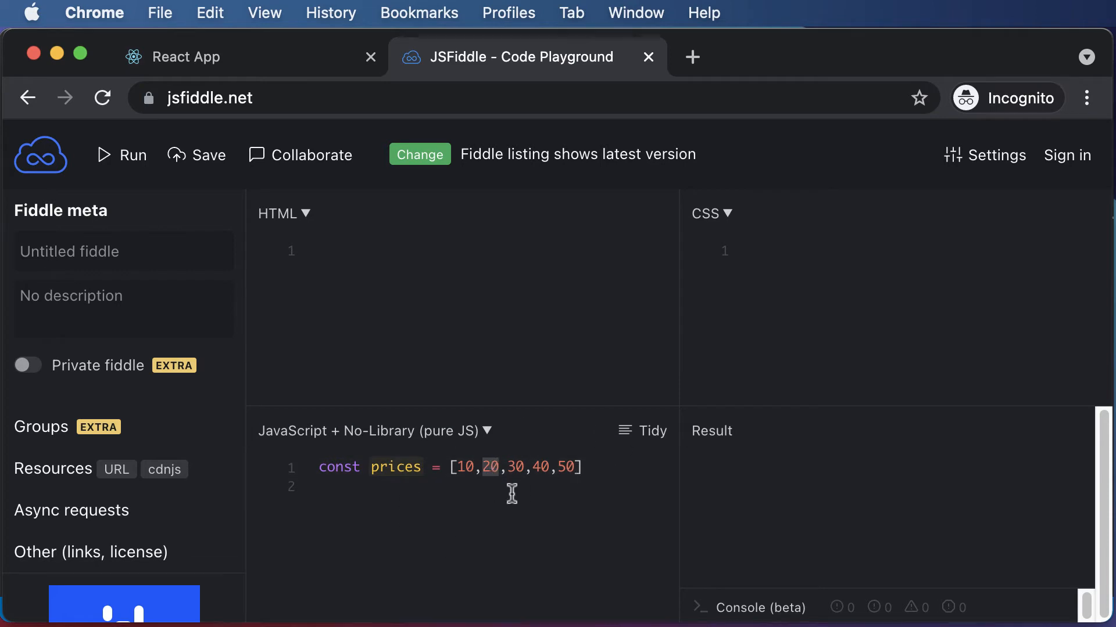
mouse_move(505, 497)
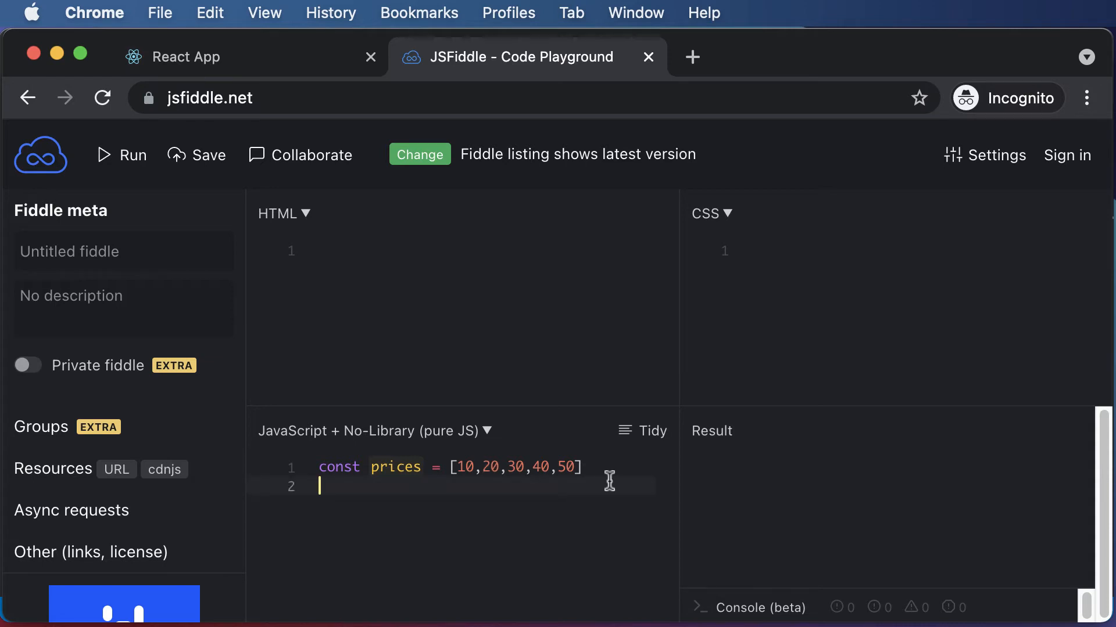
Step: Write prices.map((price)=>) on line 2, fixing up the parentheses and parameter name
type("prices")
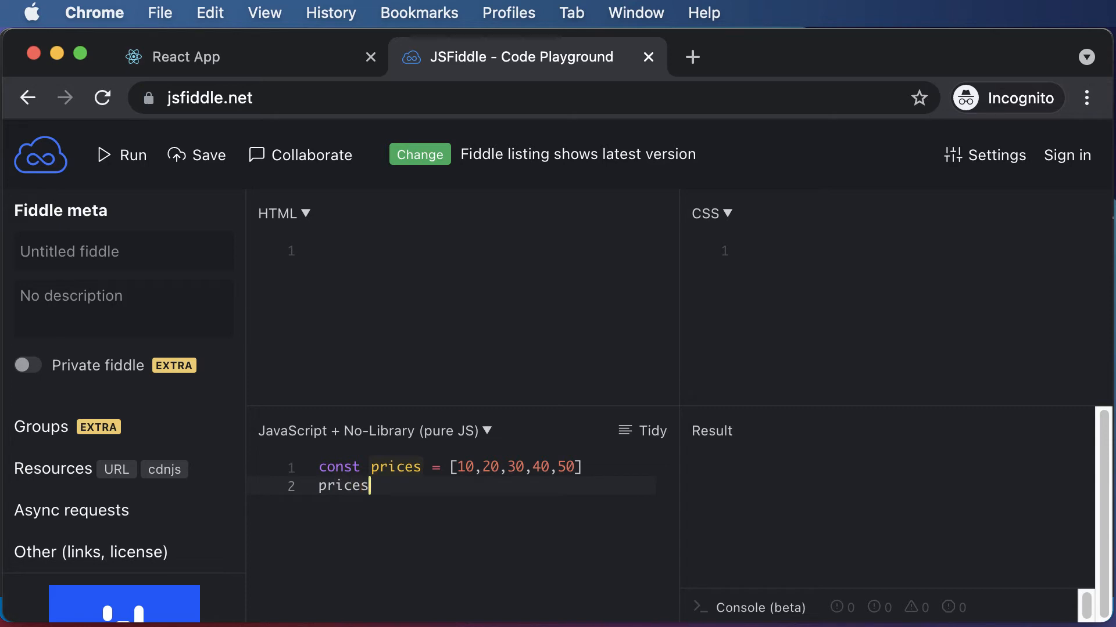
type(".m")
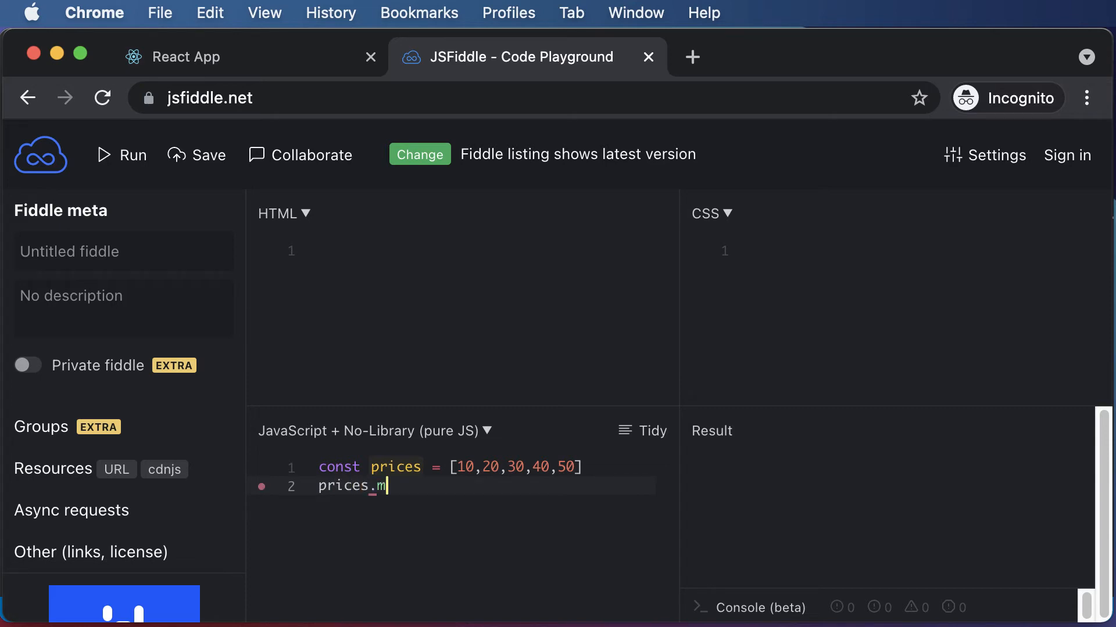
type("ap()")
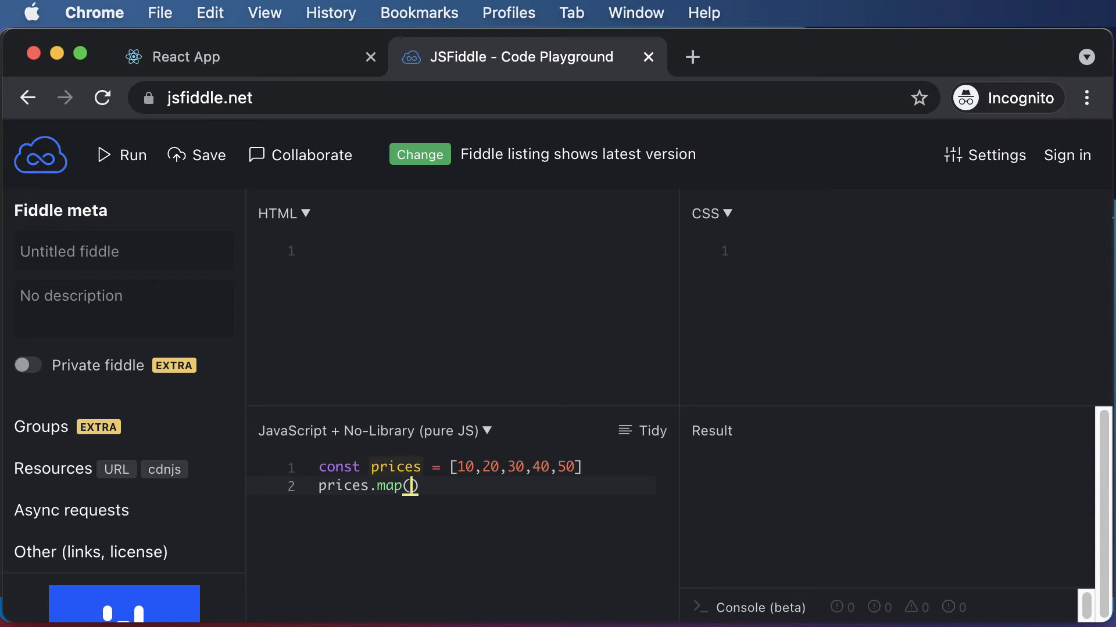
type("()=>")
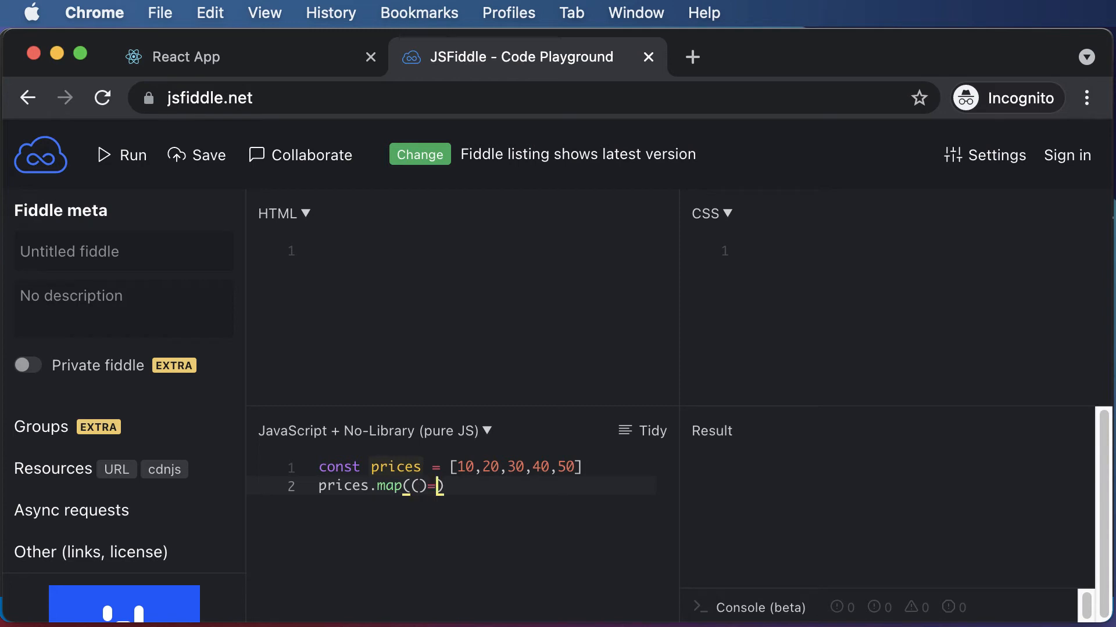
type(">)")
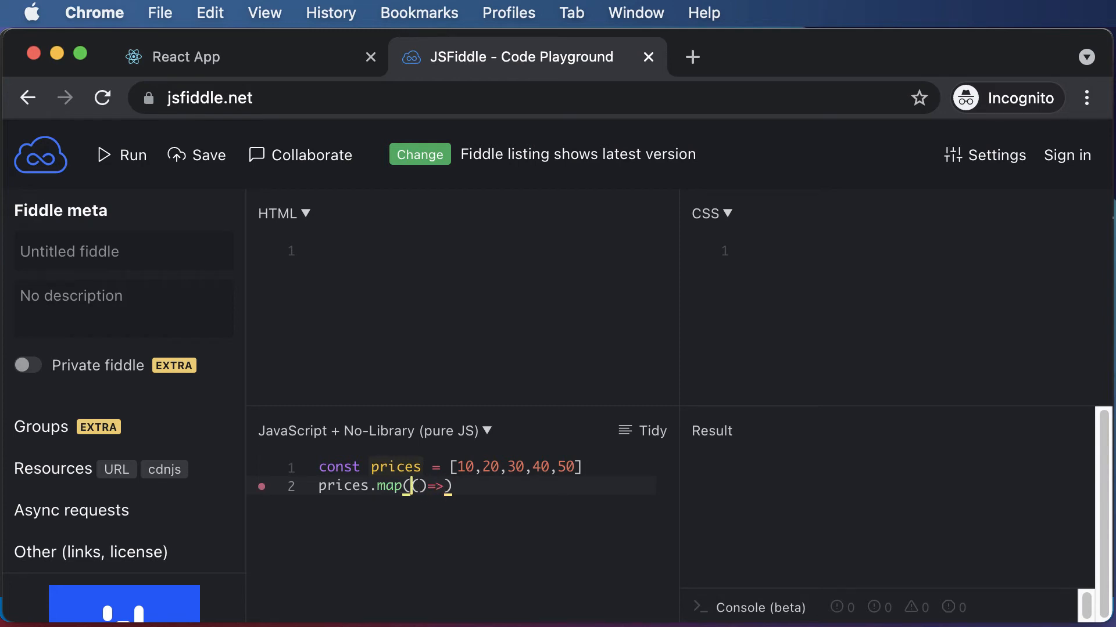
type("(")
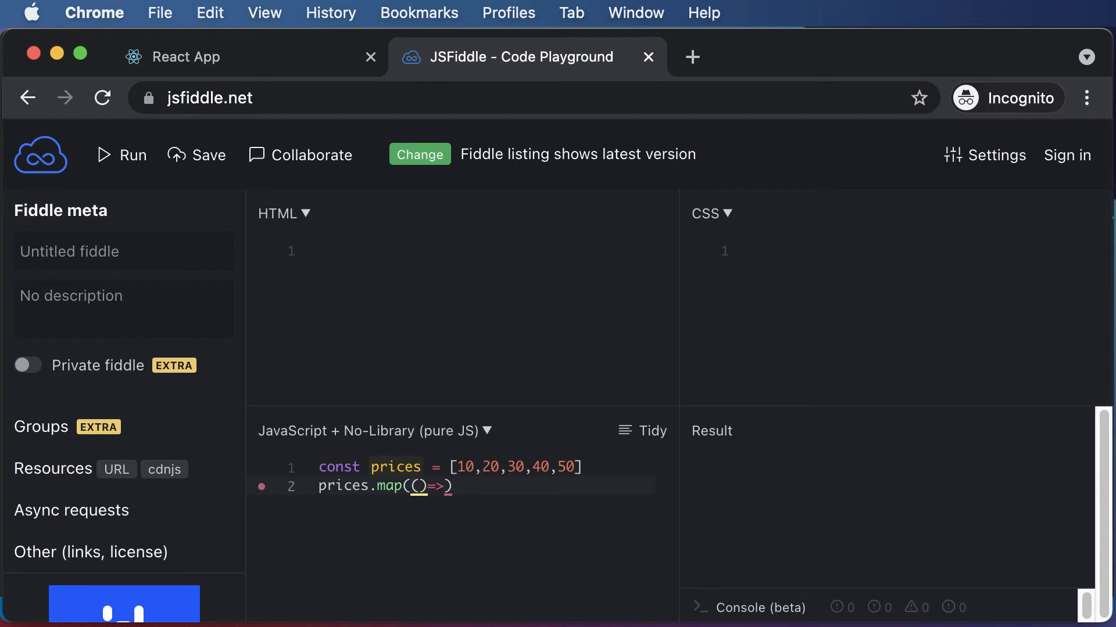
type("price")
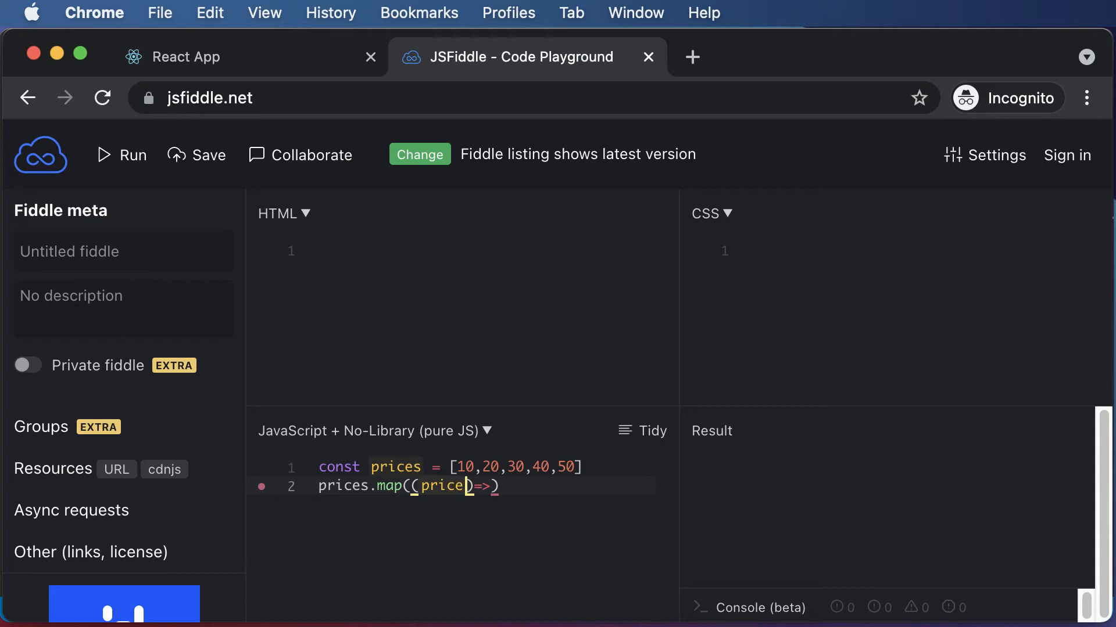
key("Backspace")
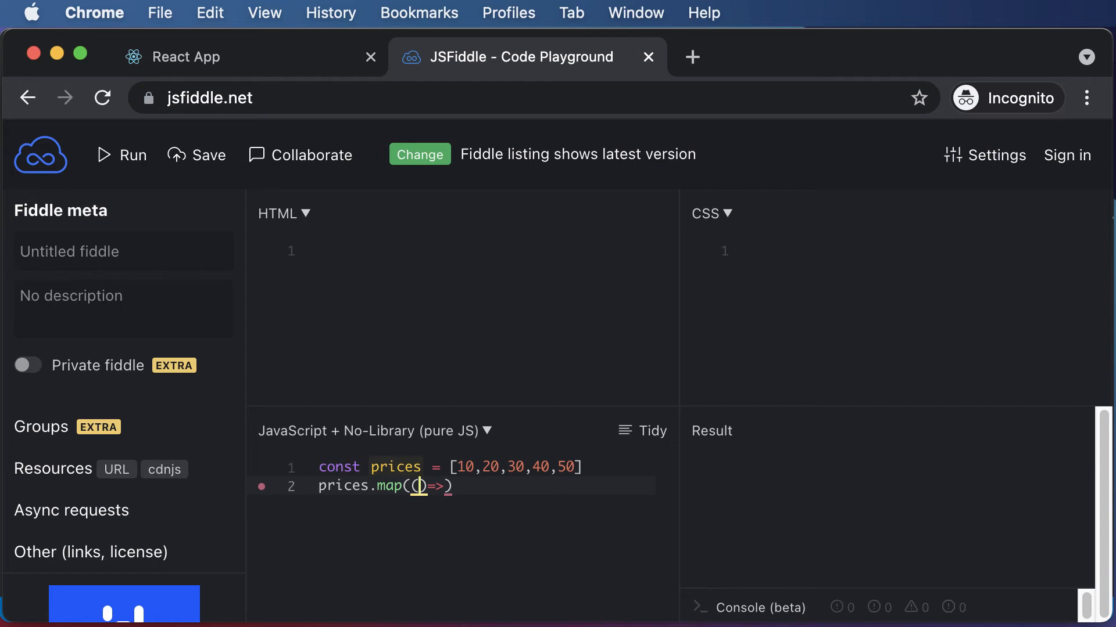
mouse_move(554, 518)
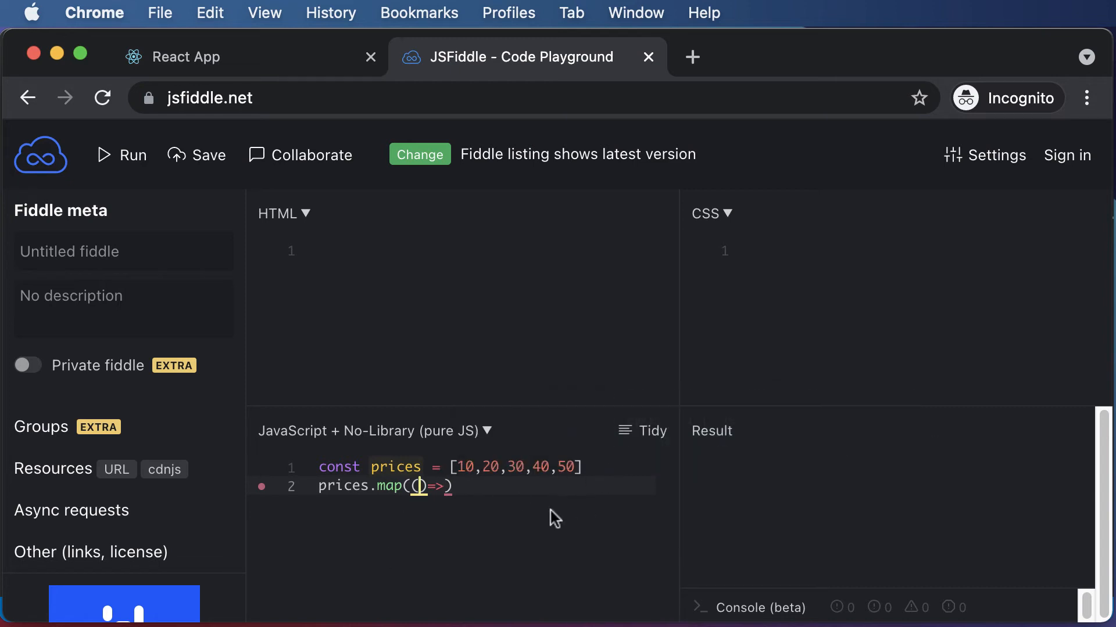
type("price")
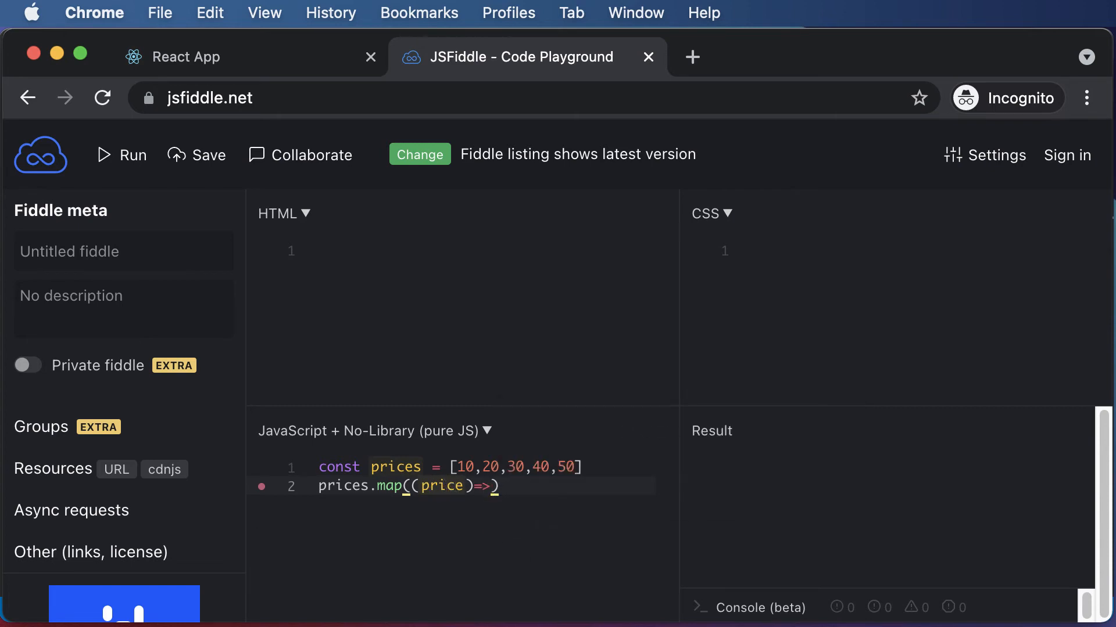
mouse_move(504, 612)
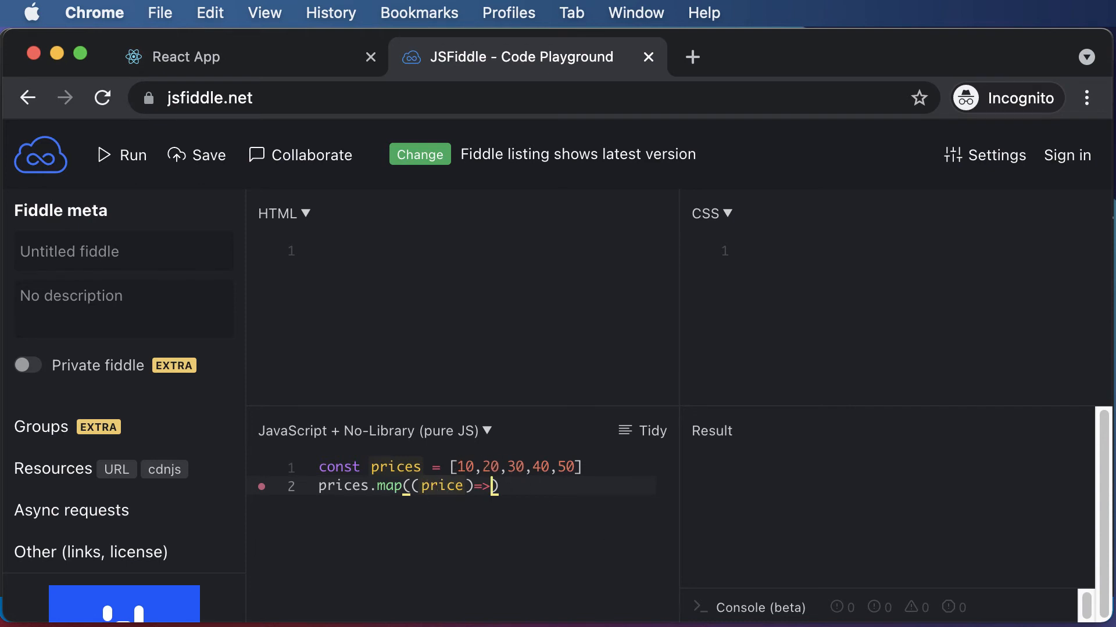
Step: Give the arrow function the body price*26/100
type("price")
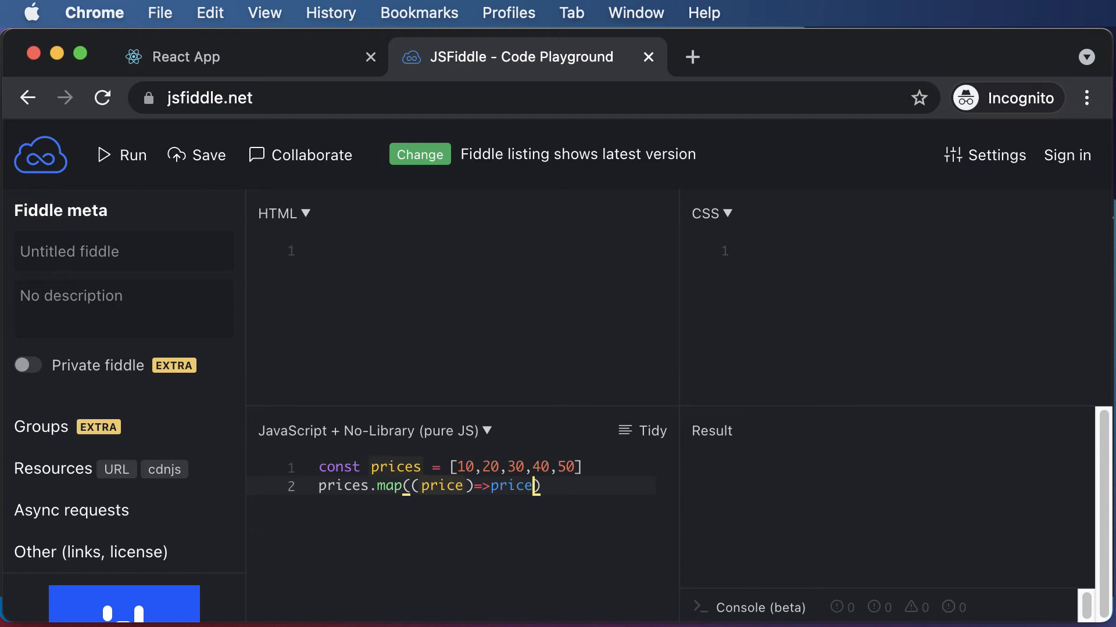
type("*26")
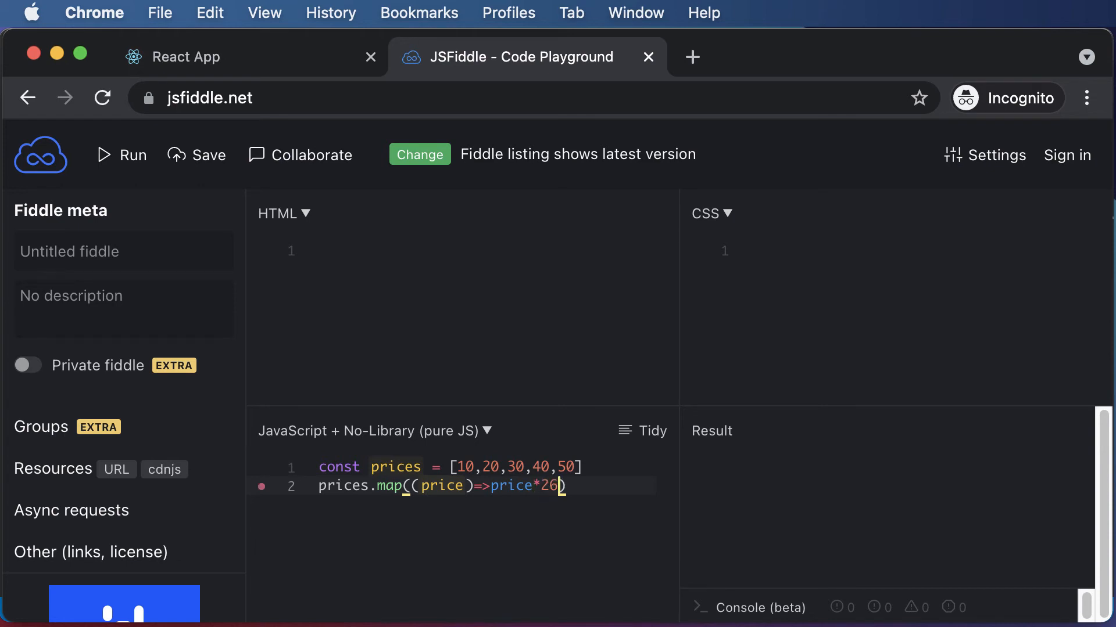
type("/100")
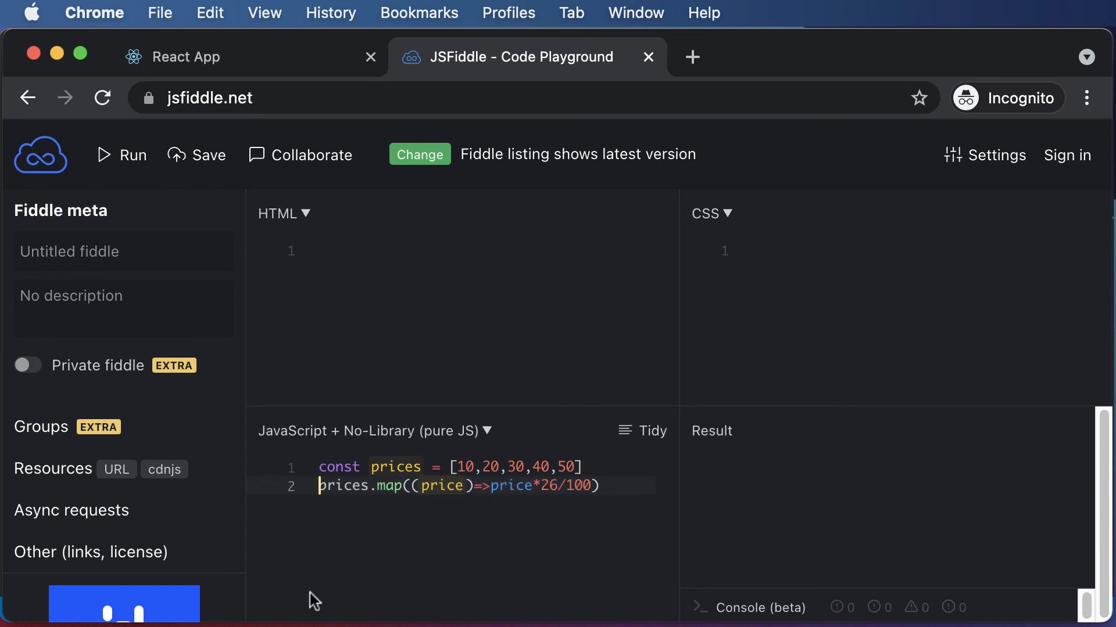
mouse_move(547, 499)
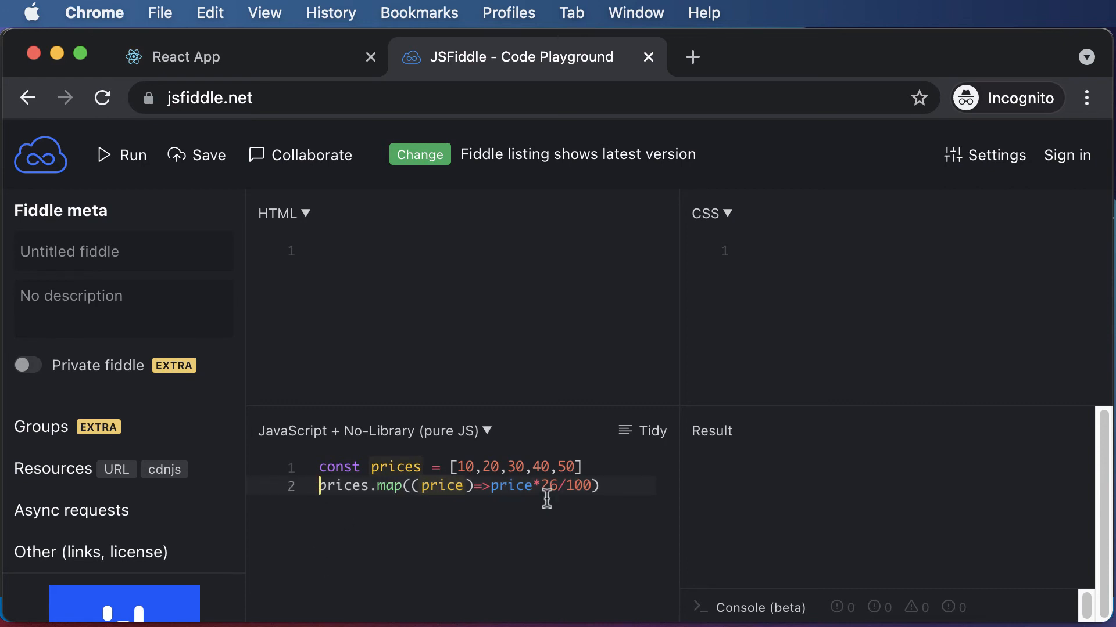
mouse_move(605, 495)
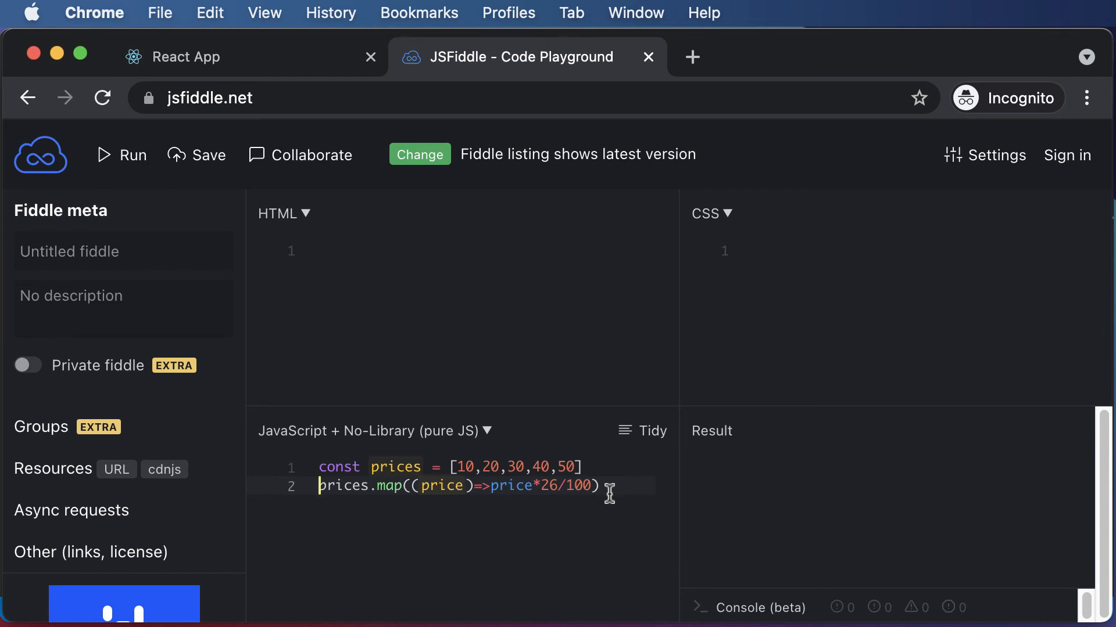
Step: Prefix line 2 with const discount = and begin a new third line
type("const")
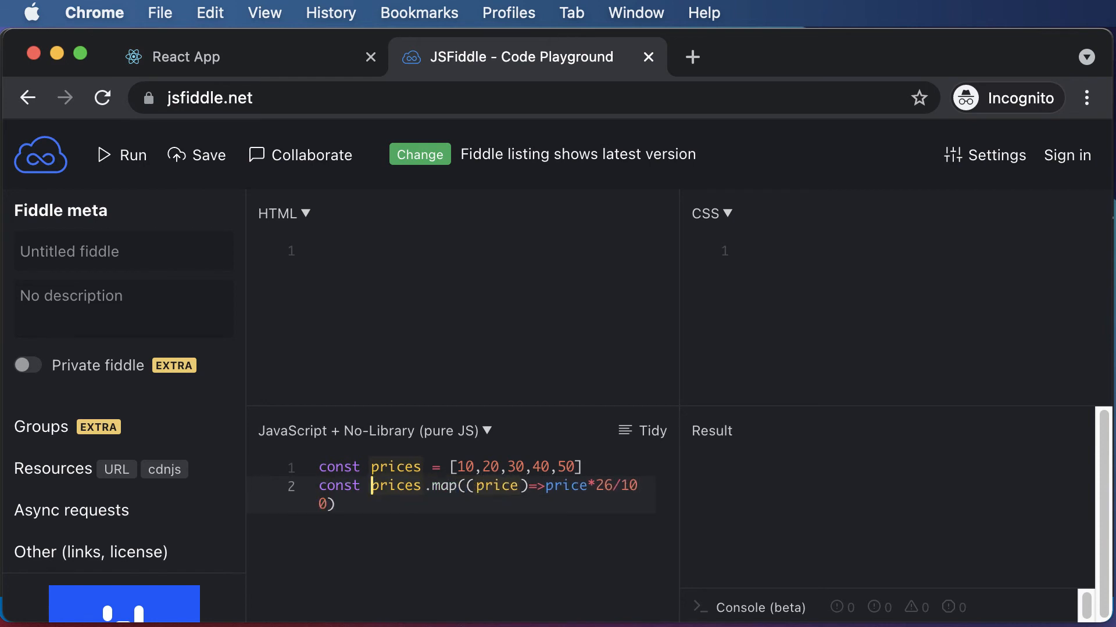
type("discount =")
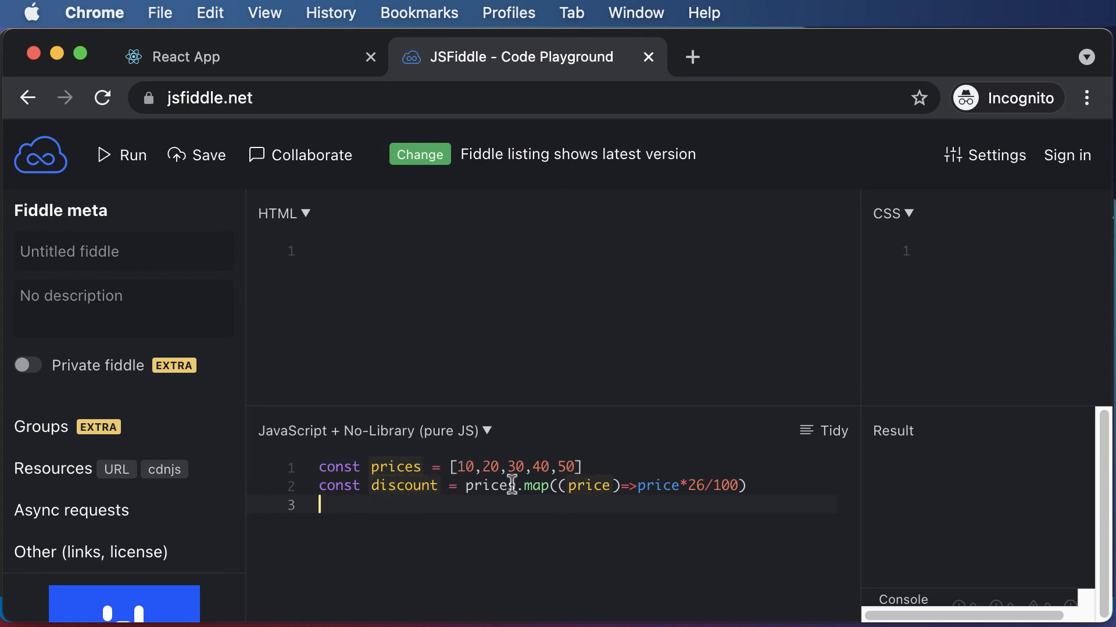
Step: Write console.log(discount) on line 3
type("console")
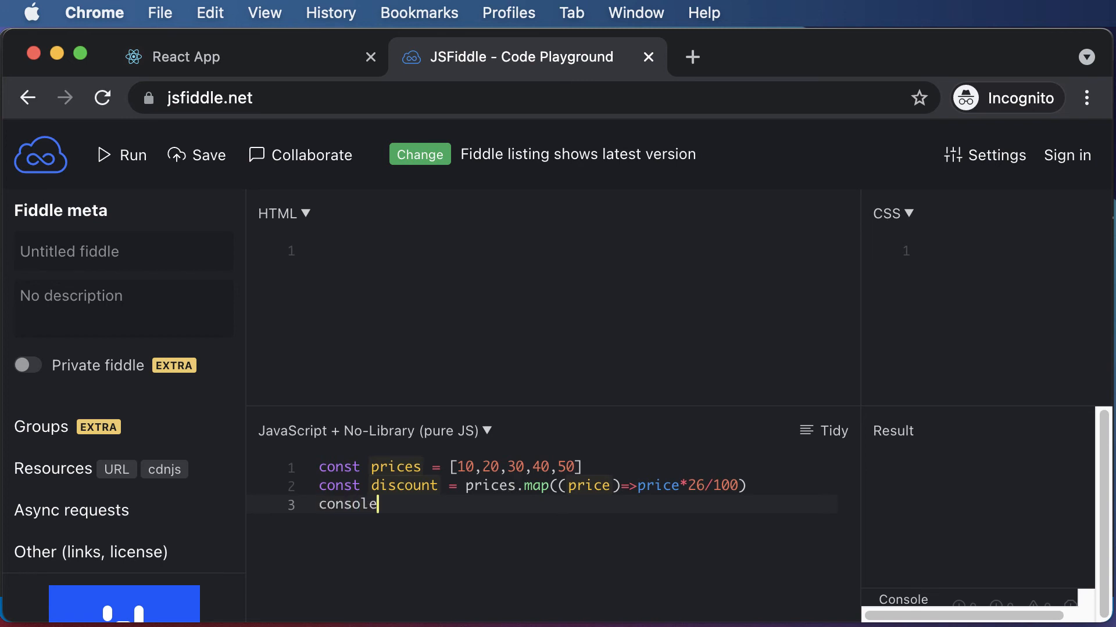
type(".log")
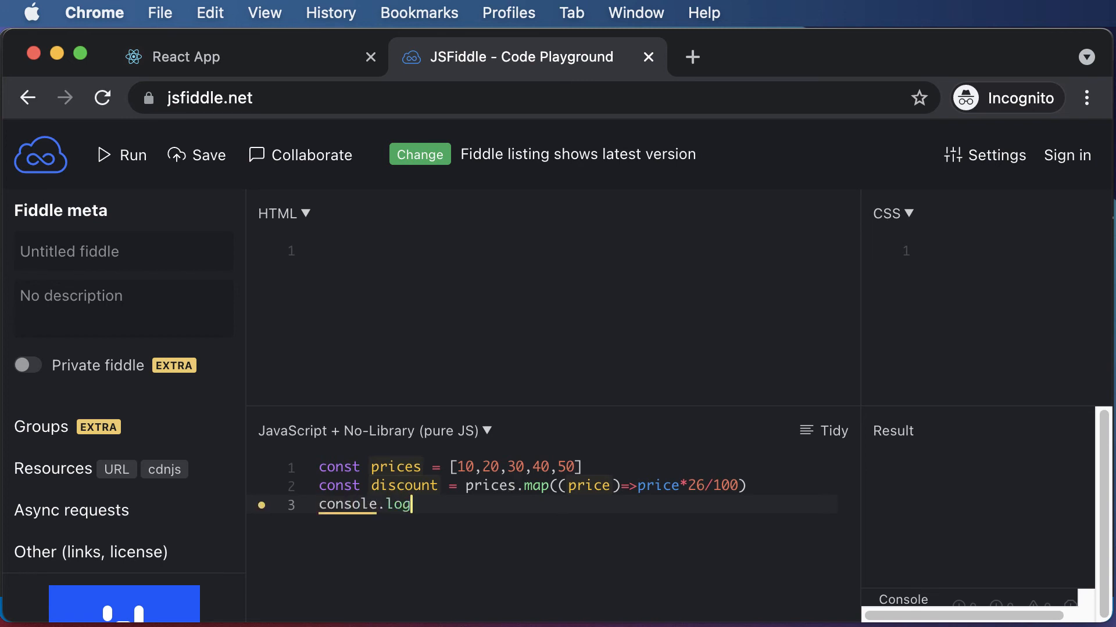
type("(discou")
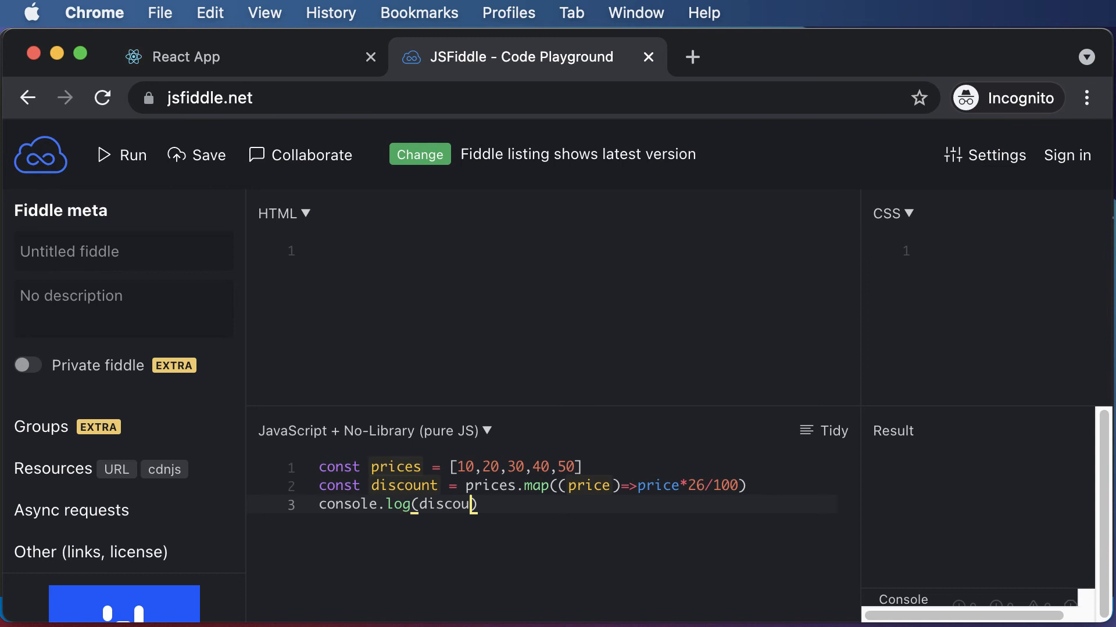
type("nt)")
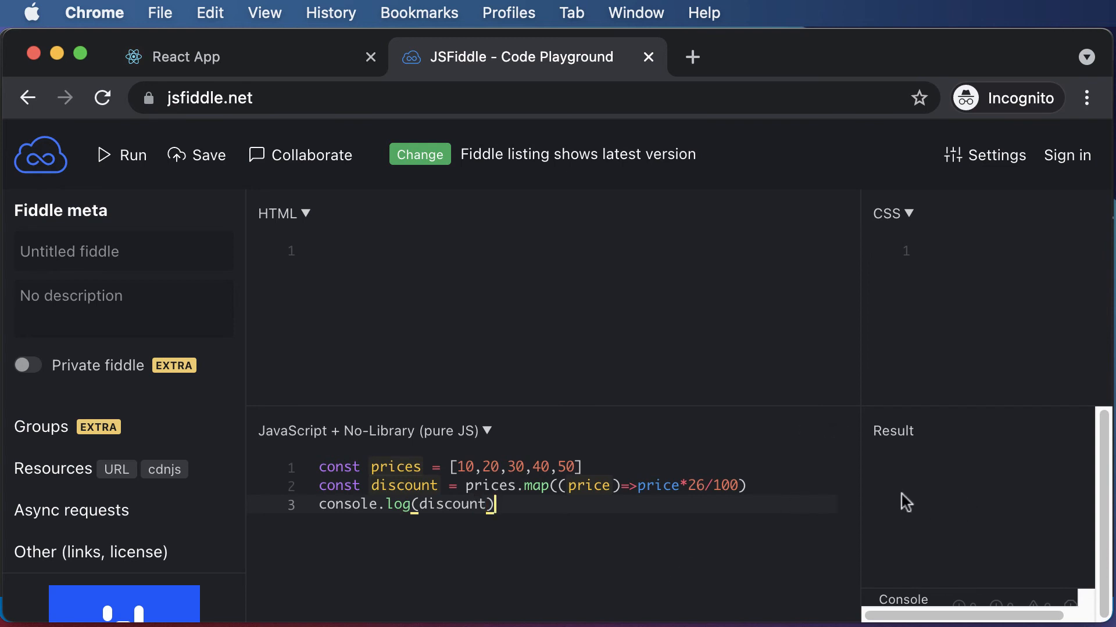
Step: Expand the console, run the fiddle, and enlarge the console to show [2.6, 5.2, 7.8, 10.4, 13]
left_click(903, 600)
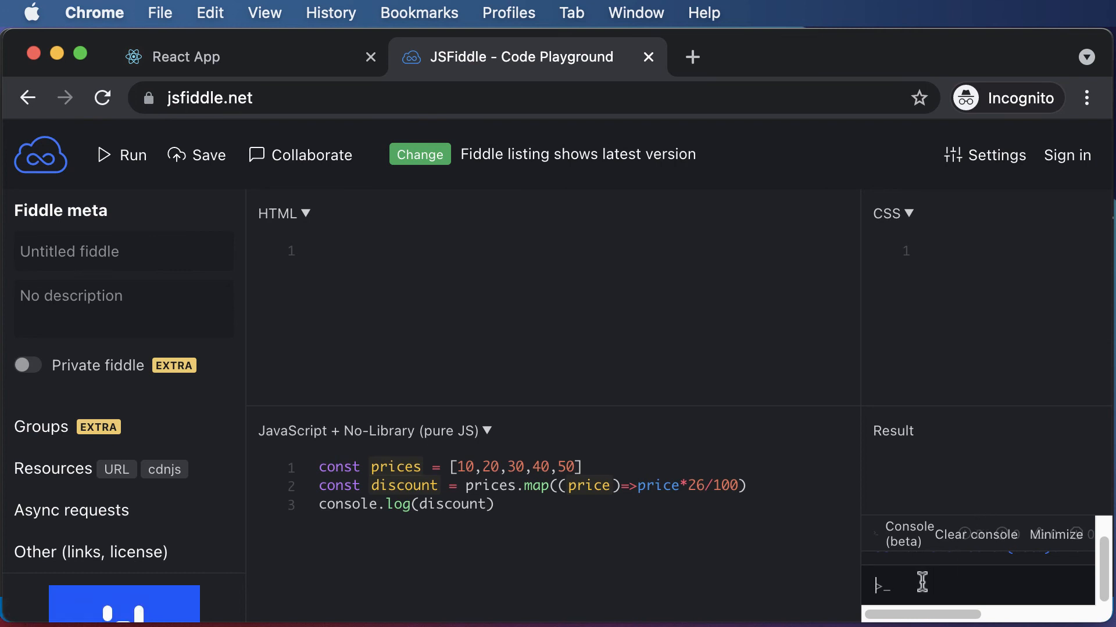
mouse_move(930, 569)
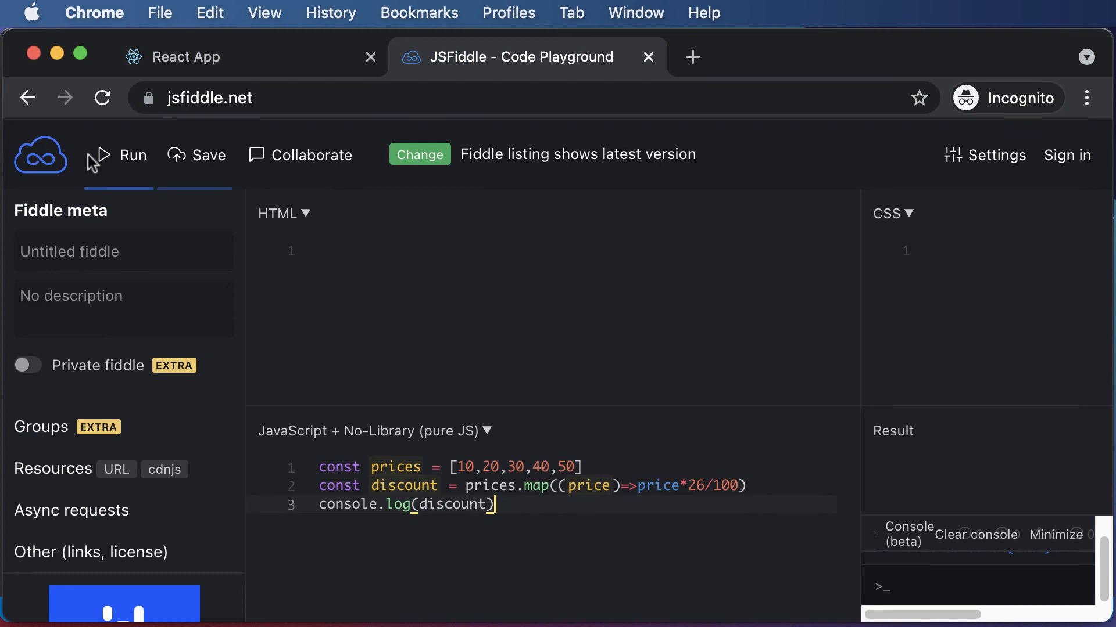
left_click(130, 155)
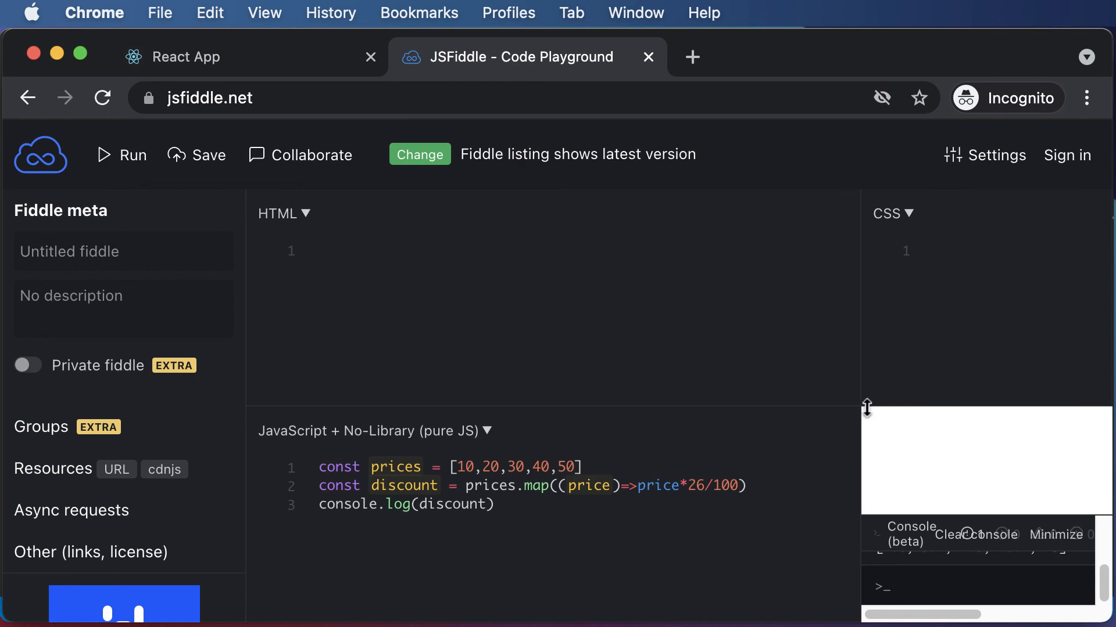
left_click(121, 155)
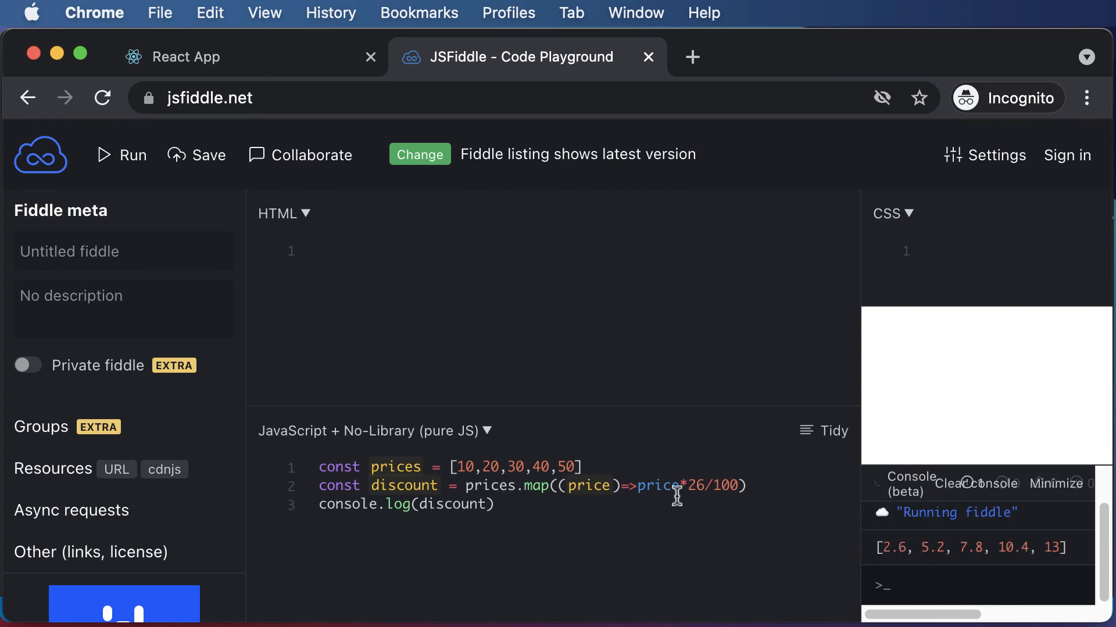
left_click(462, 468)
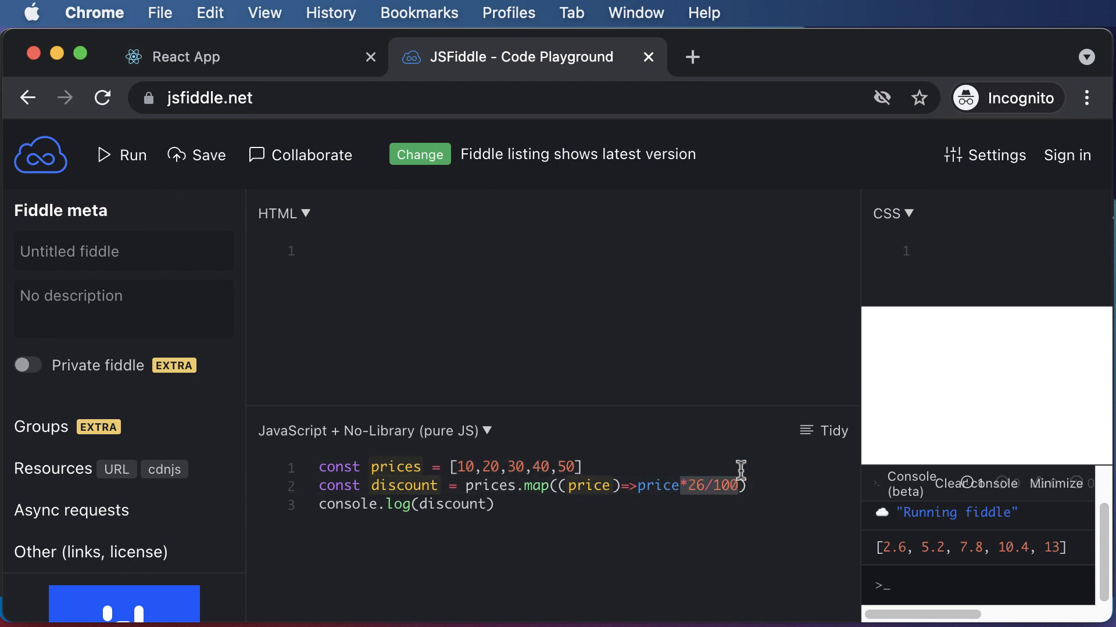
mouse_move(710, 543)
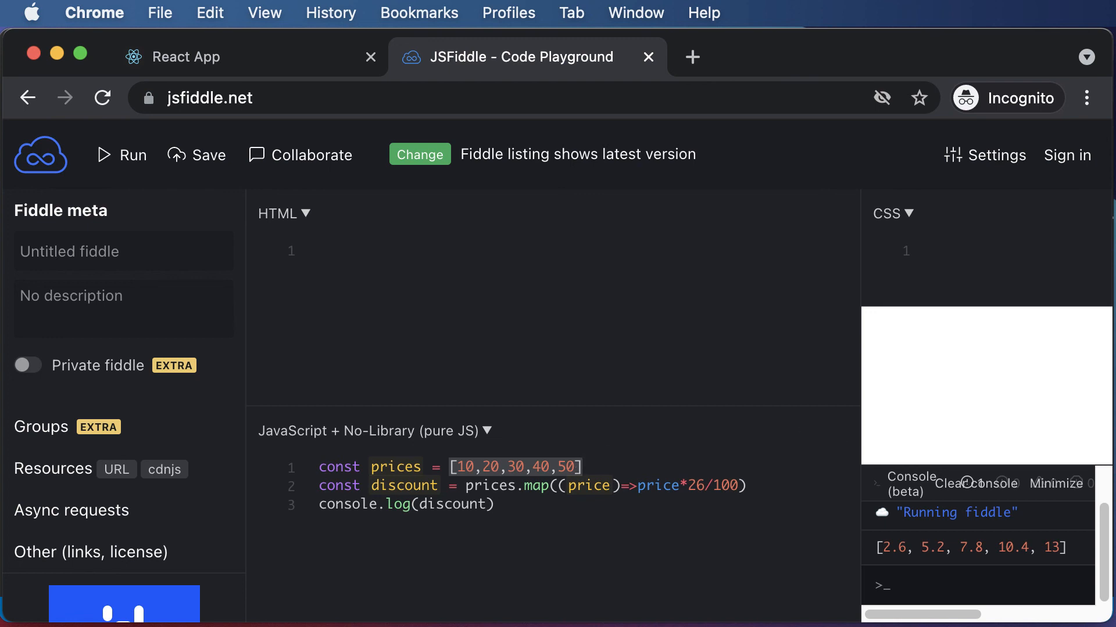
mouse_move(557, 277)
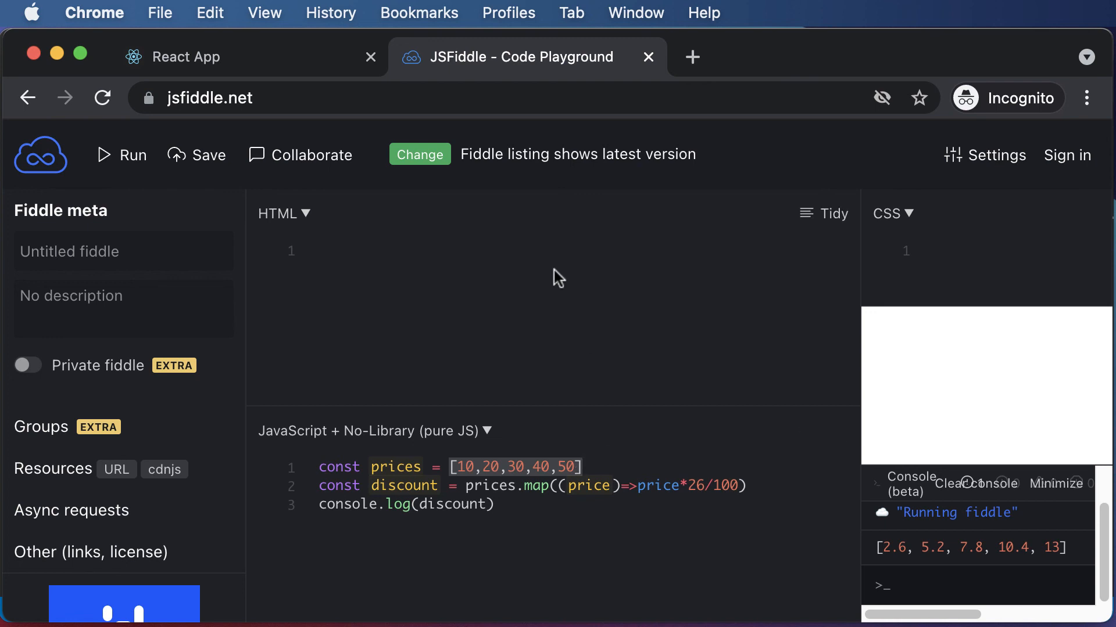
mouse_move(907, 399)
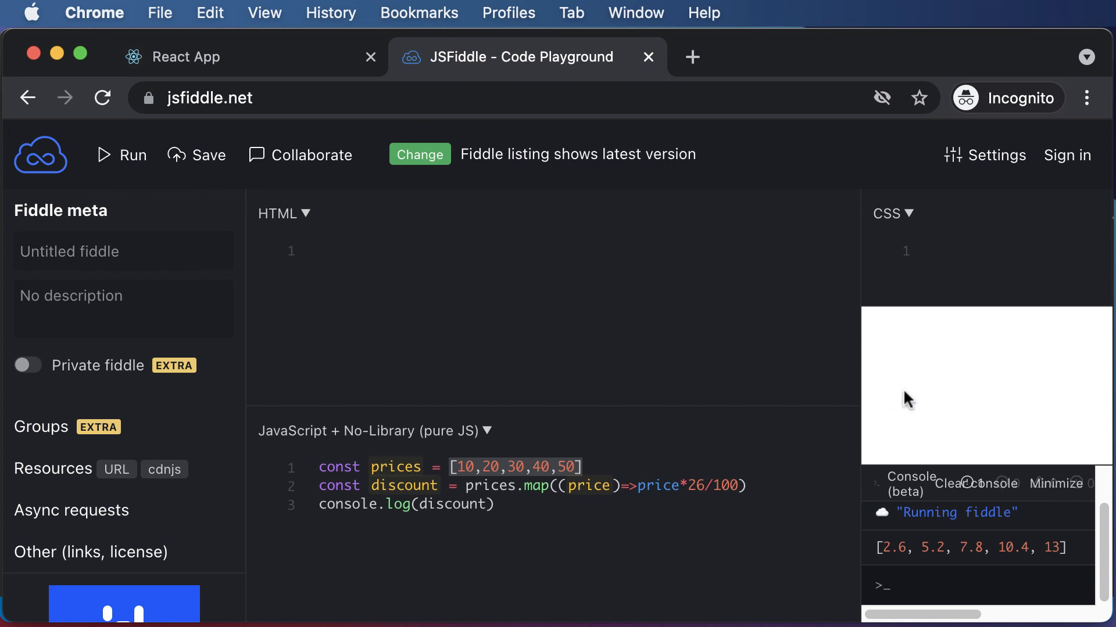
mouse_move(910, 399)
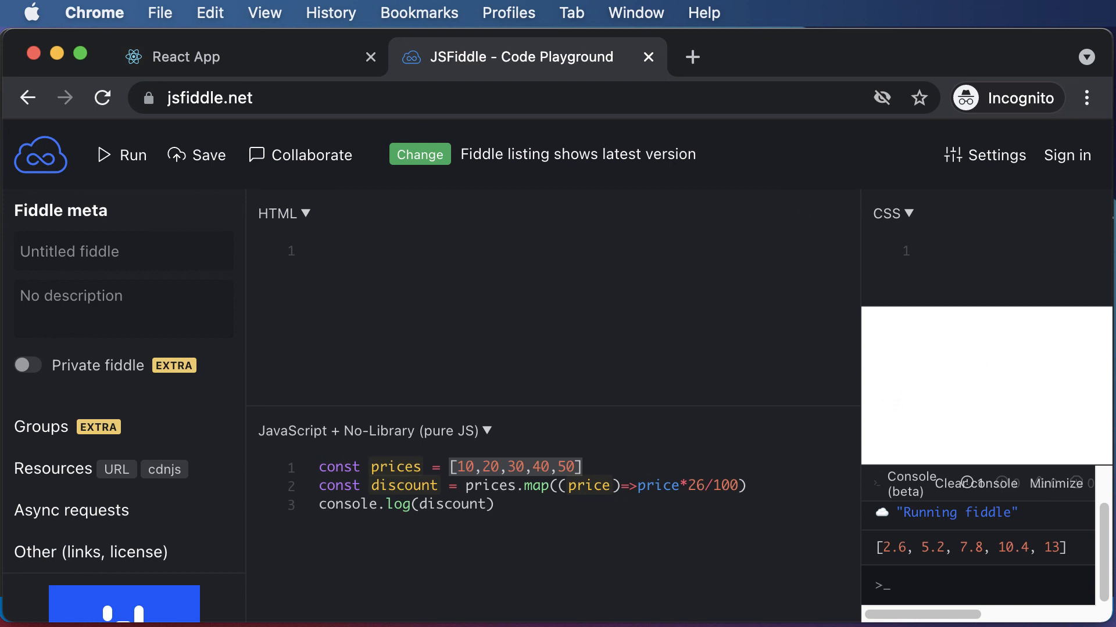
mouse_move(472, 298)
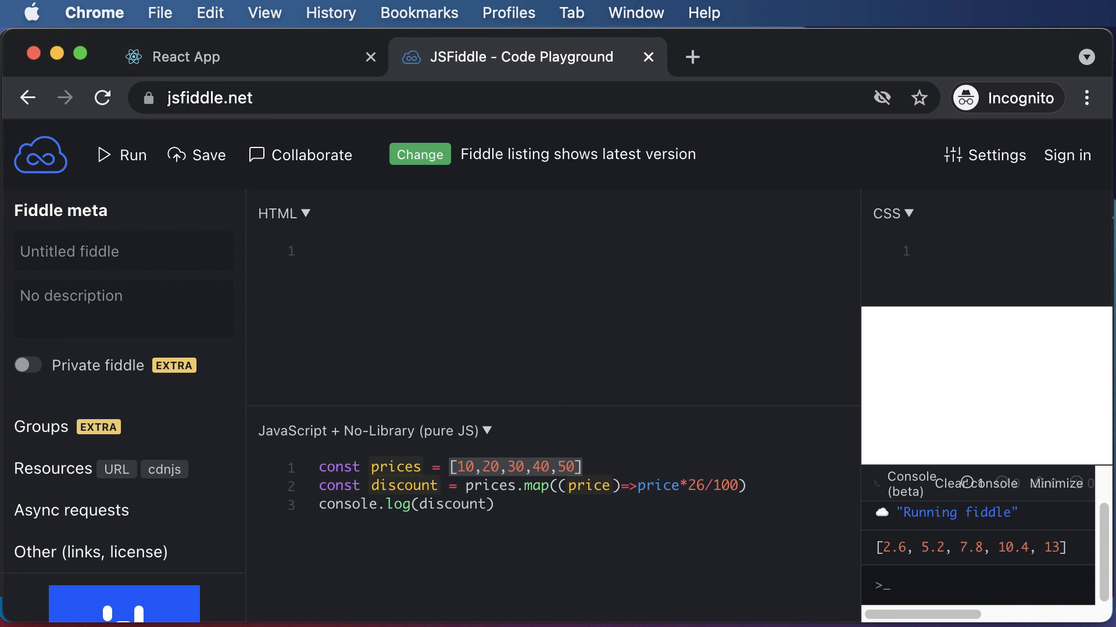
mouse_move(757, 416)
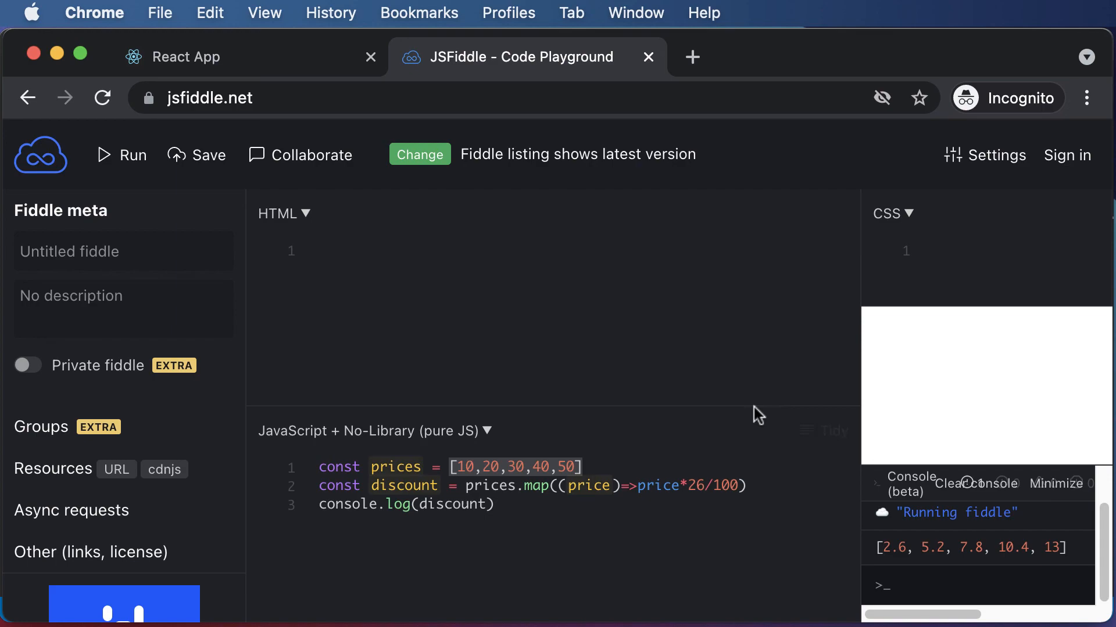